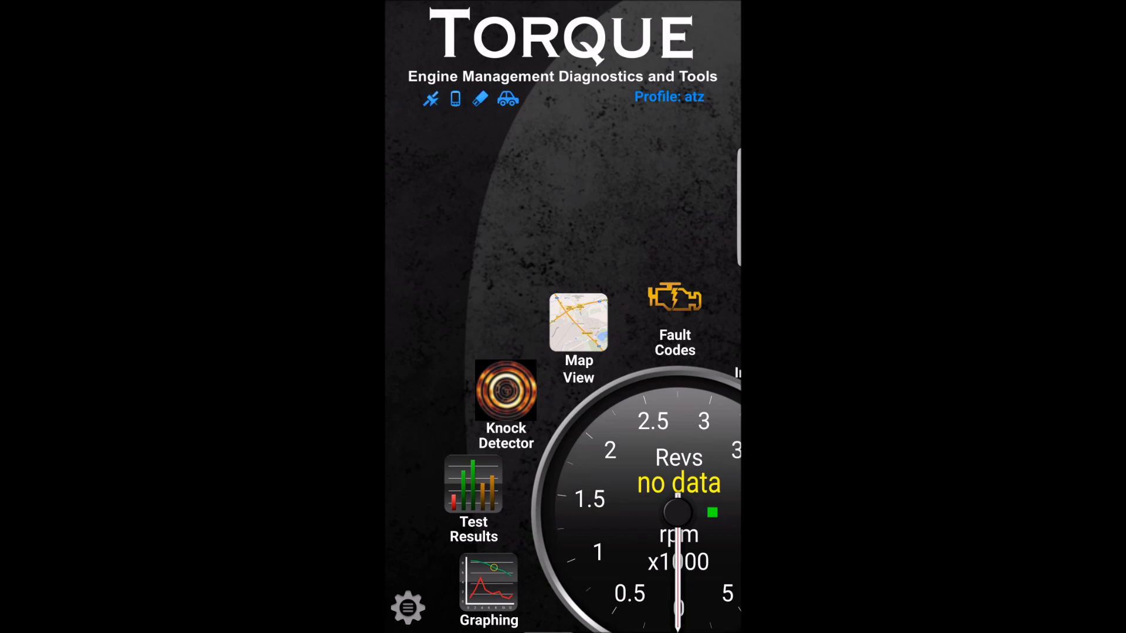
Reach the Fault Log Manager from the Torque main screen via the Fault Codes icon
left_click(430, 99)
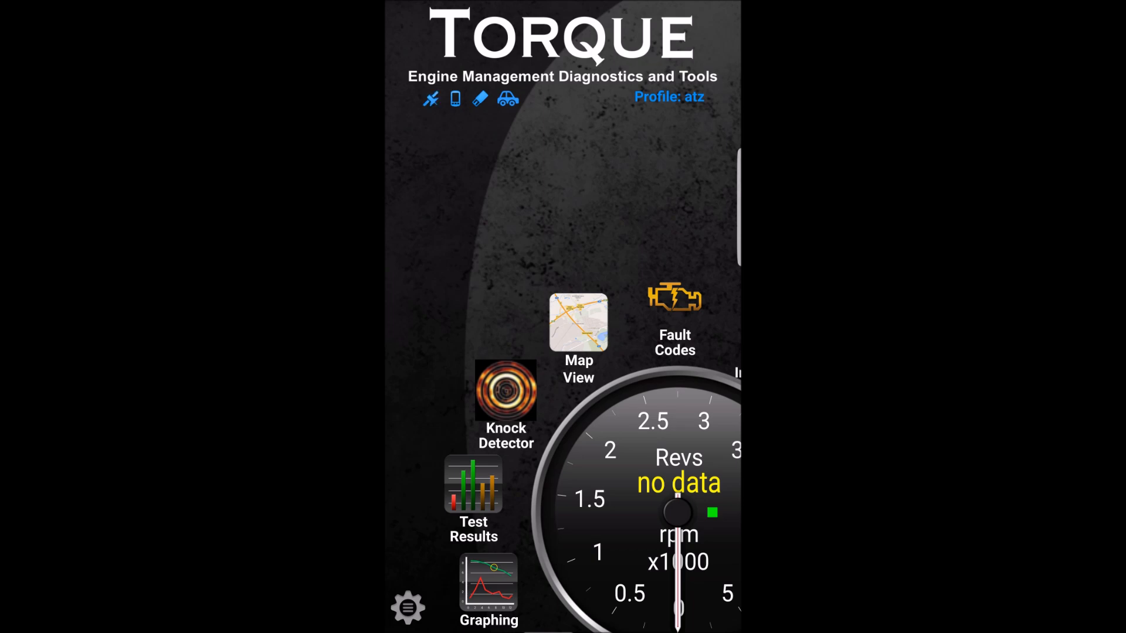
left_click(429, 98)
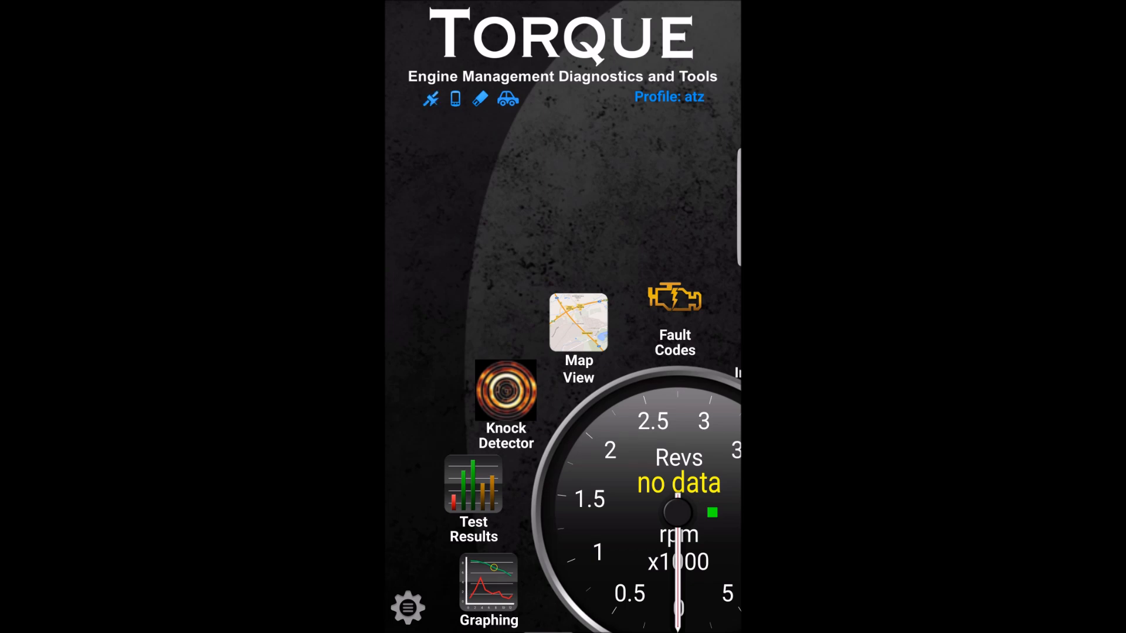
left_click(430, 99)
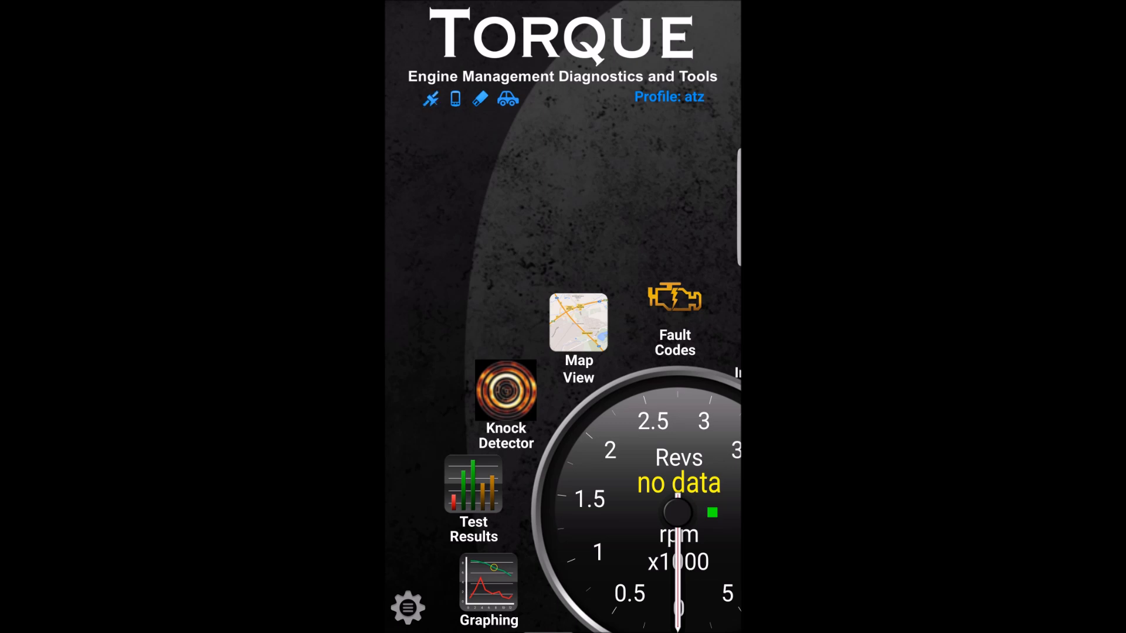
left_click(430, 98)
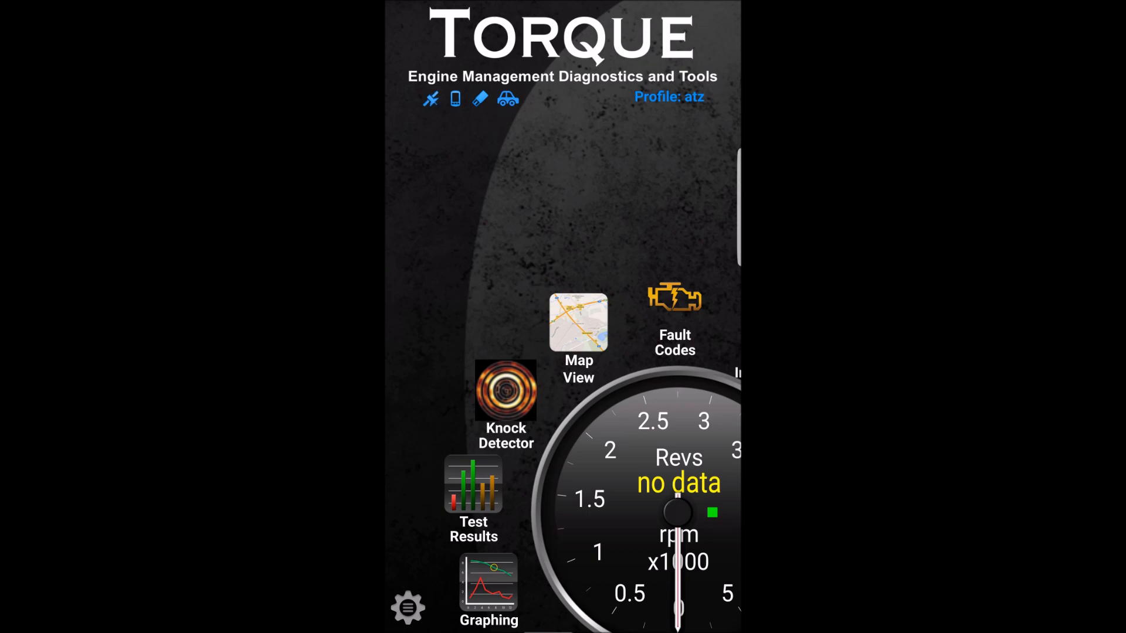
left_click(431, 98)
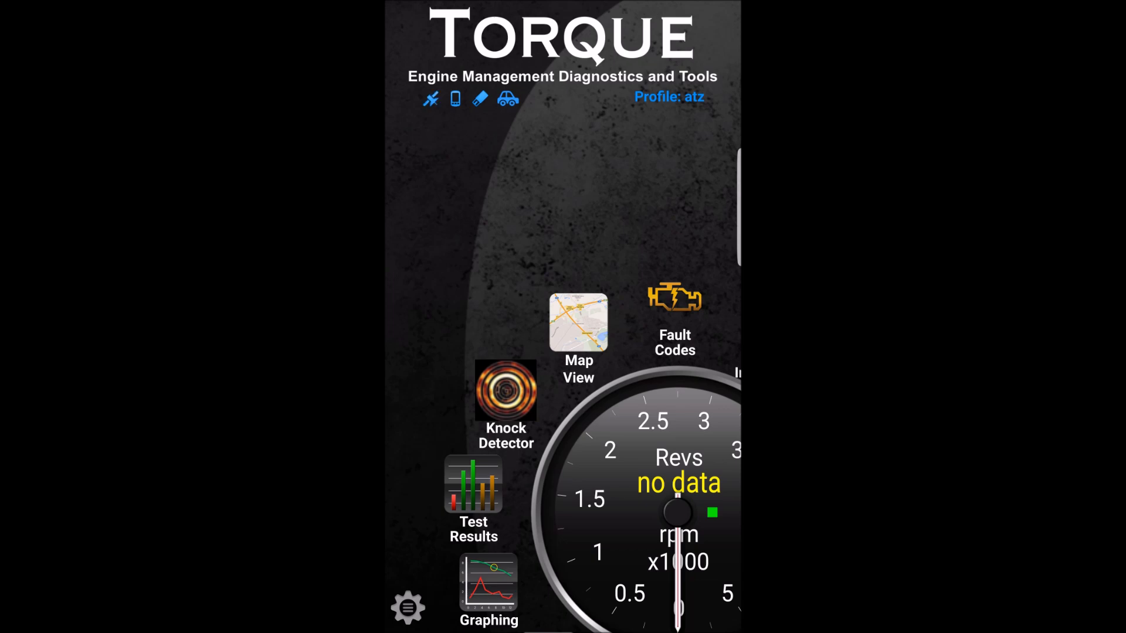
left_click(674, 295)
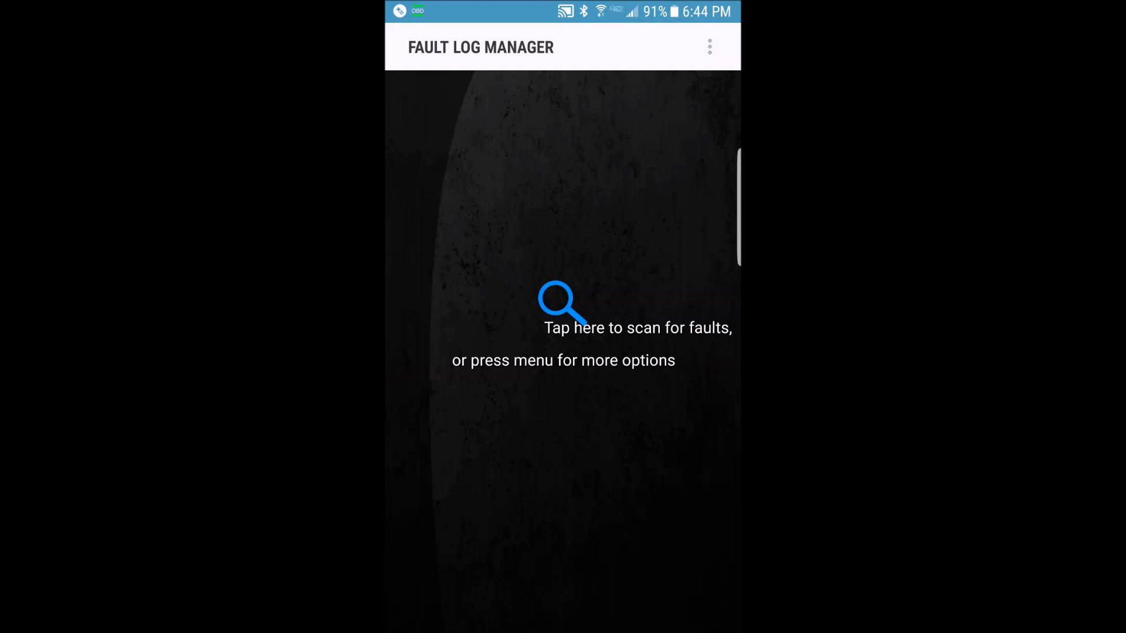
Run a fault scan on the vehicle, reporting zero stored fault codes
left_click(563, 305)
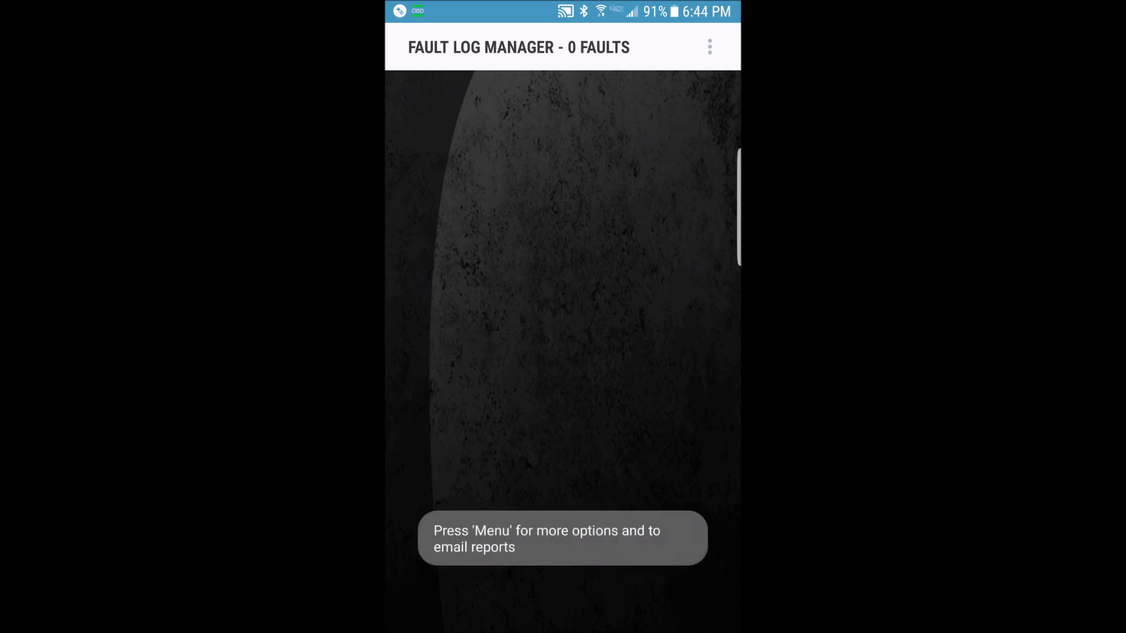
left_click(708, 47)
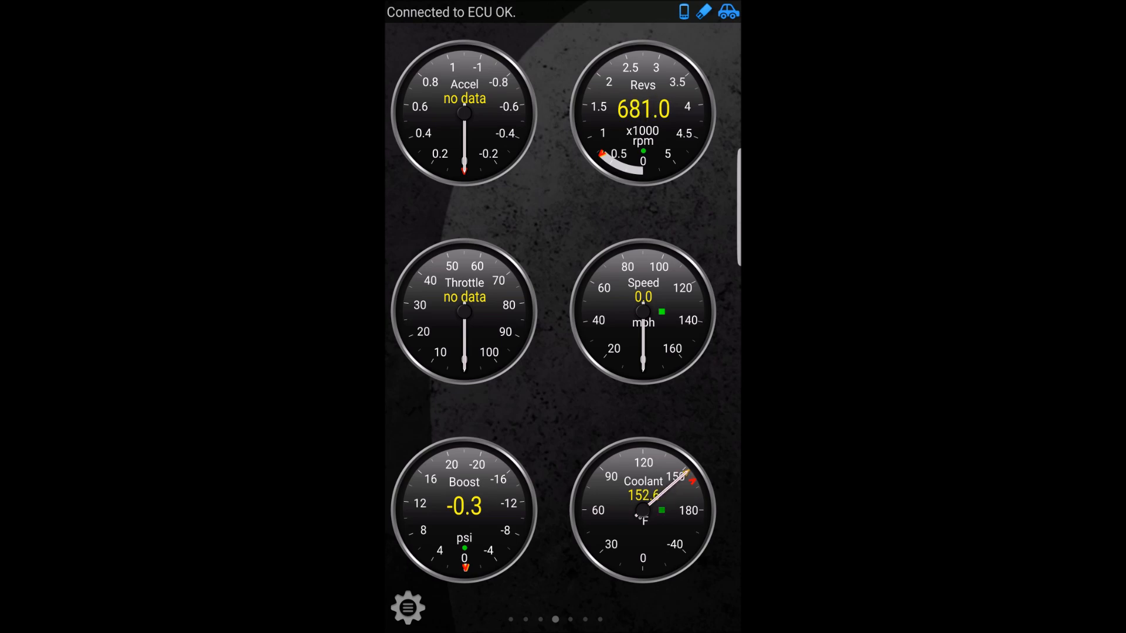
Swipe past the emissions readiness panel to a blank dashboard page with Item options
scroll("left", 3)
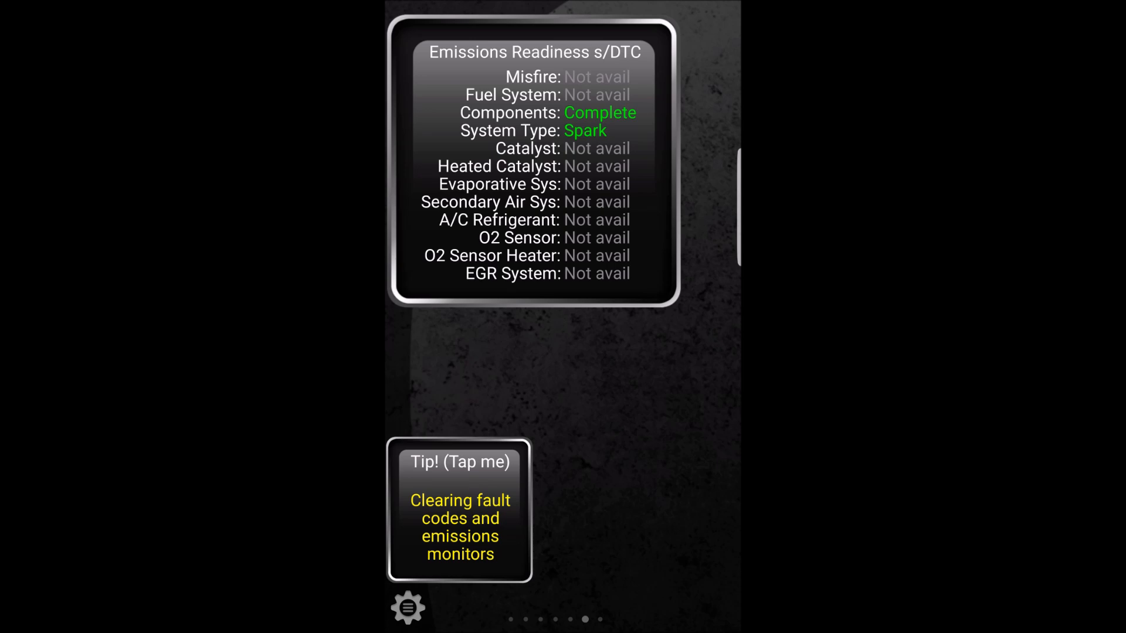
scroll("left", 3)
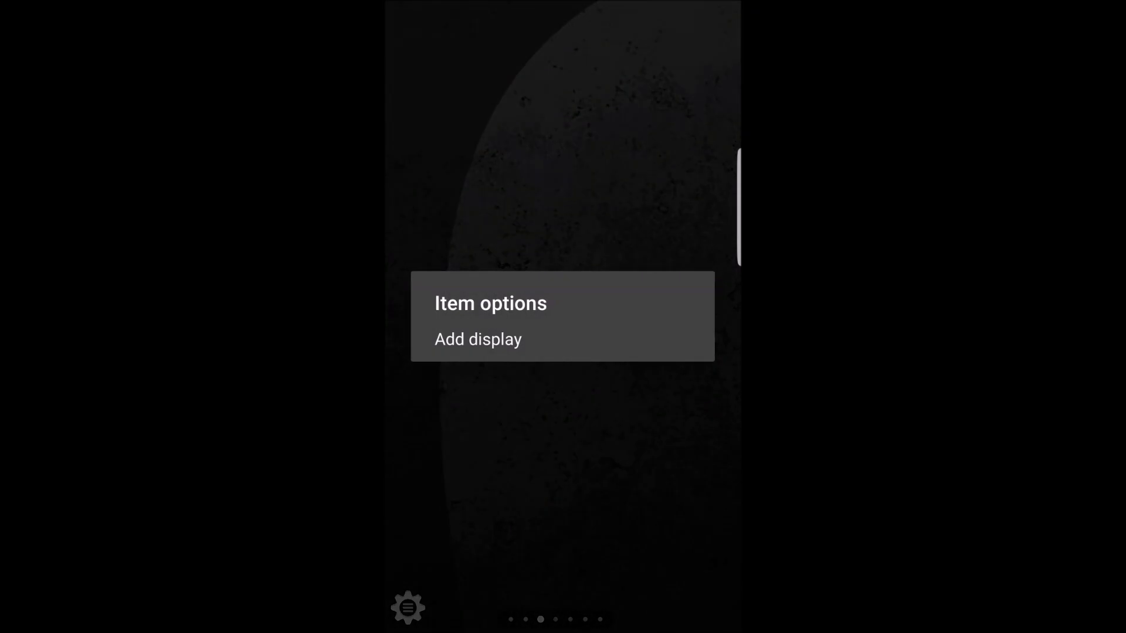
Add a new display and browse the 'Select type of display' list for a gauge type
left_click(478, 339)
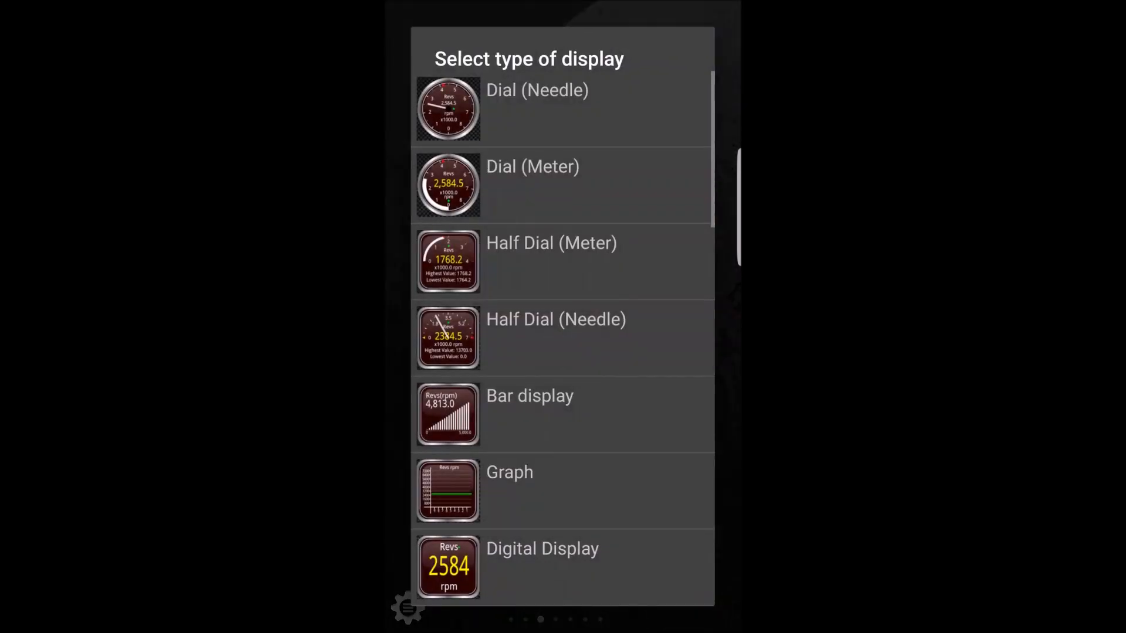
scroll("down", 3)
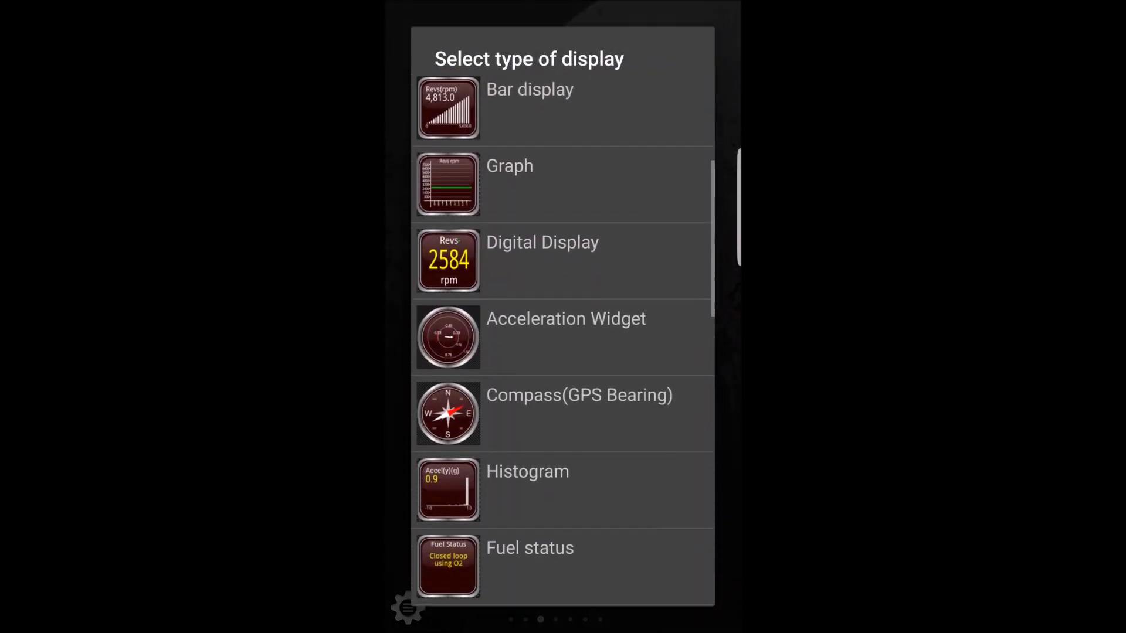
scroll("down", 3)
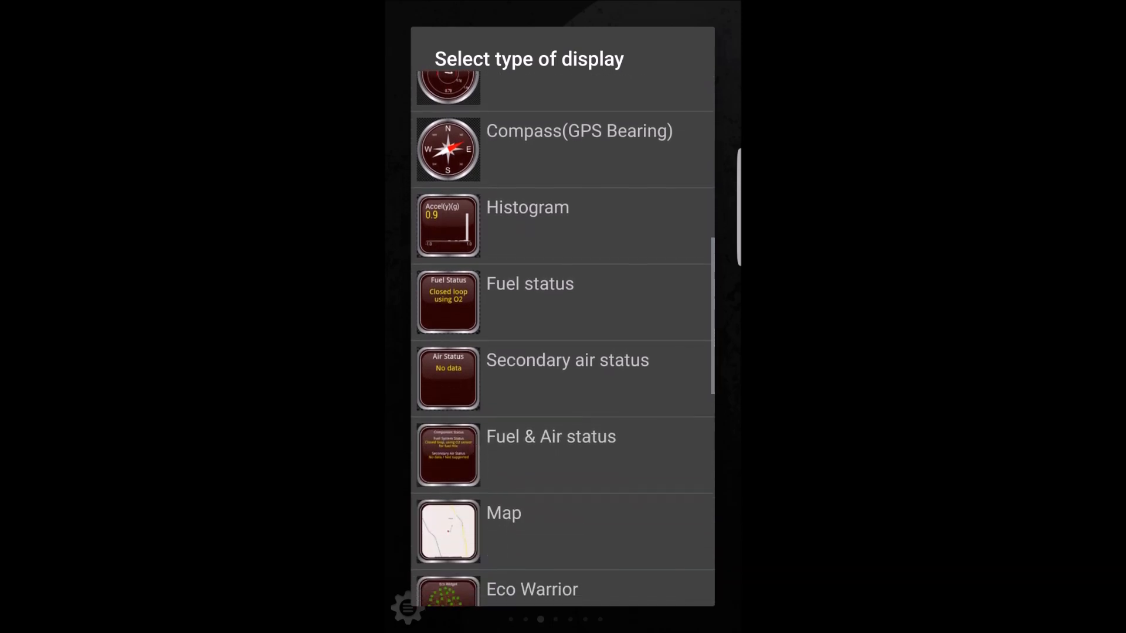
scroll("down", 3)
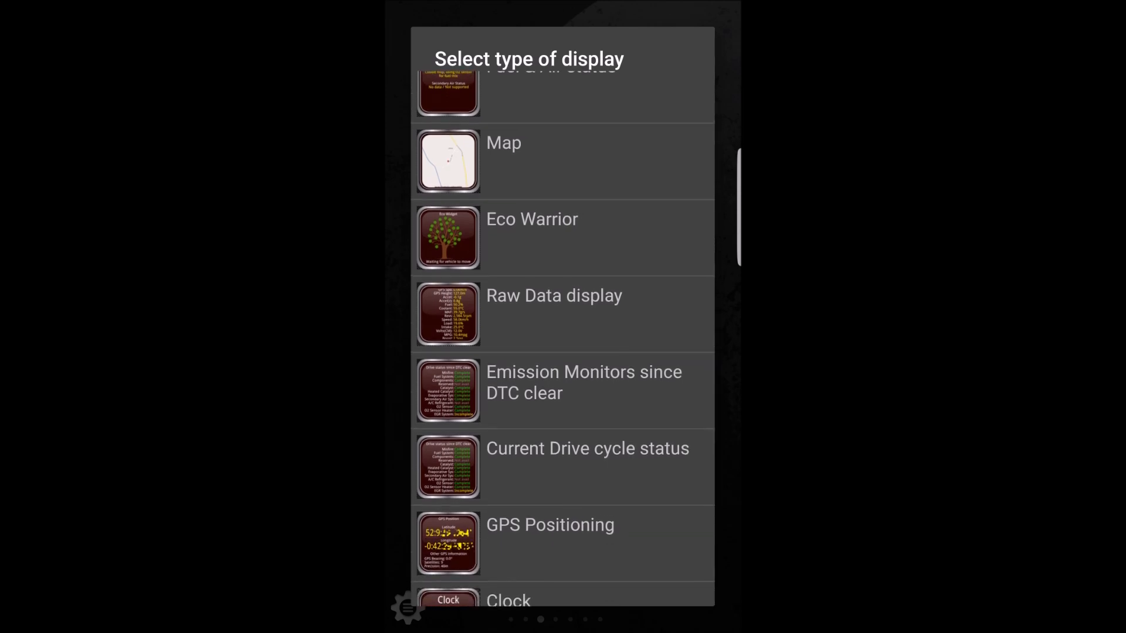
scroll("down", 3)
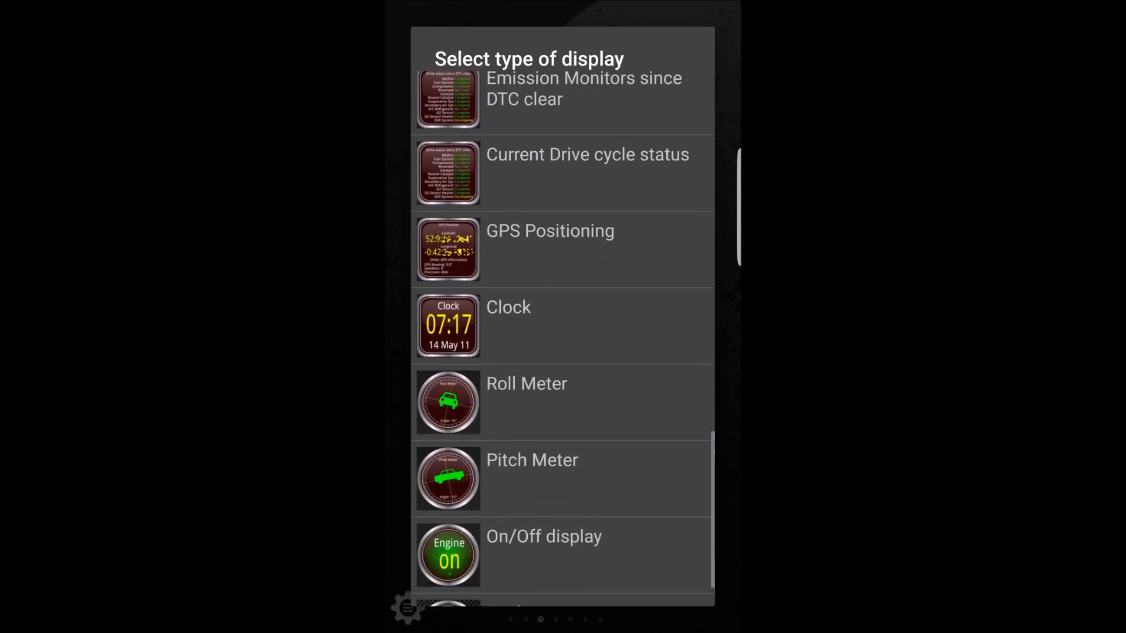
scroll("down", 3)
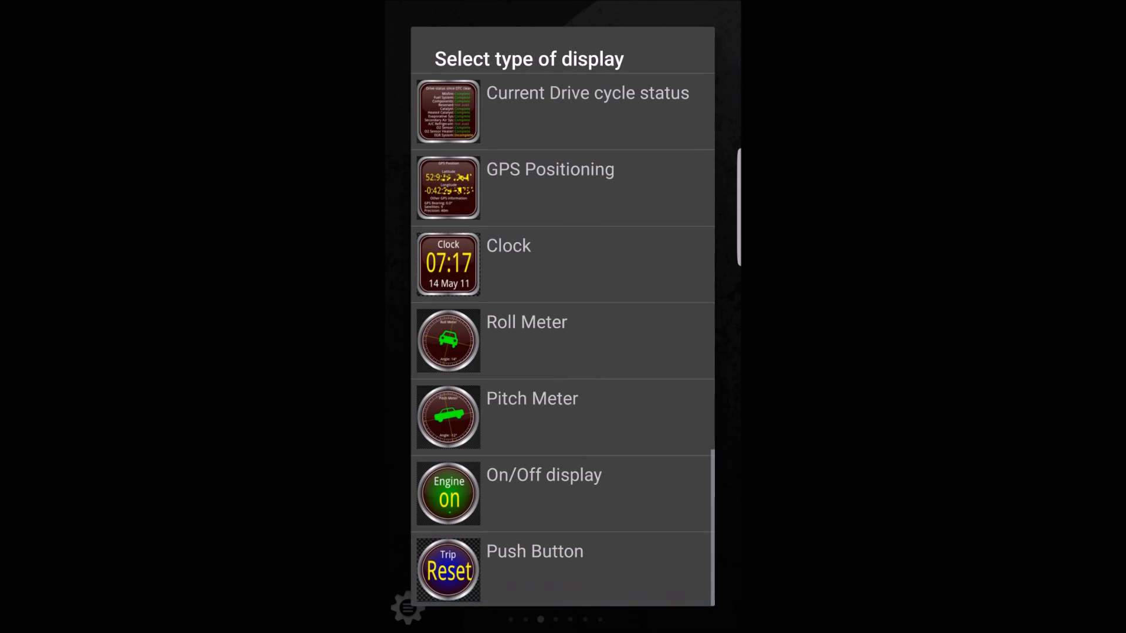
scroll("down", 3)
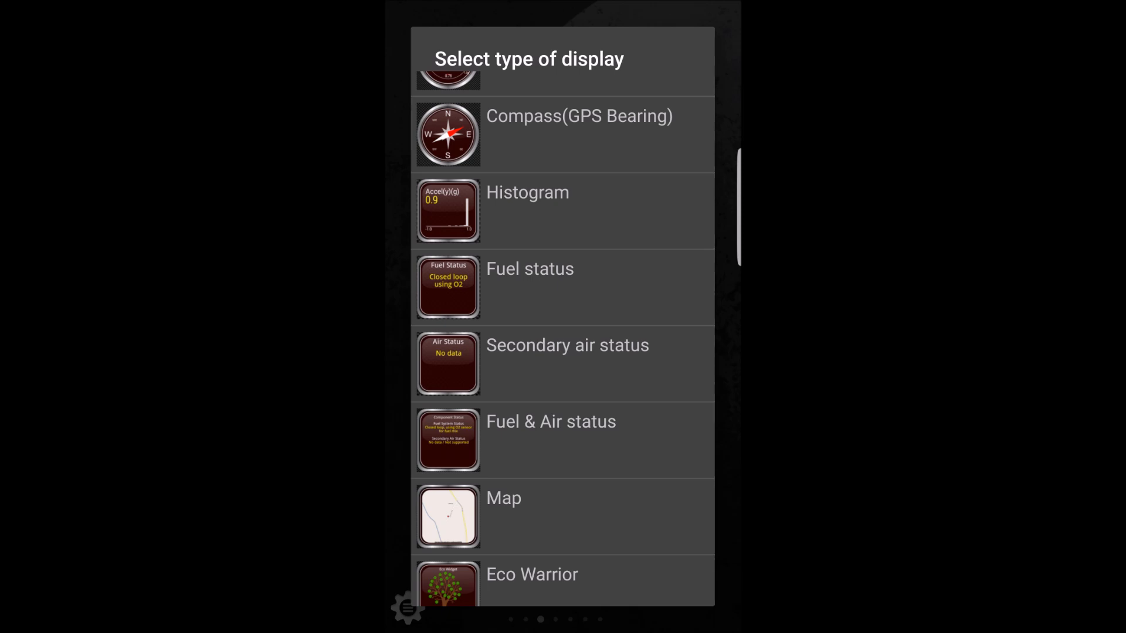
scroll("down", 3)
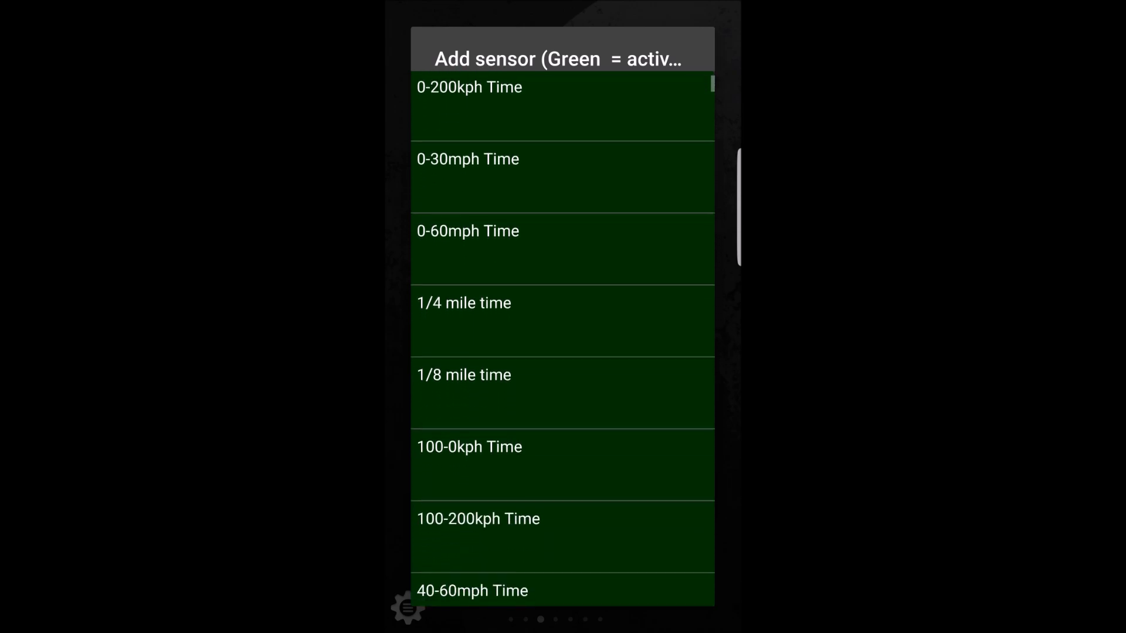
scroll("down", 3)
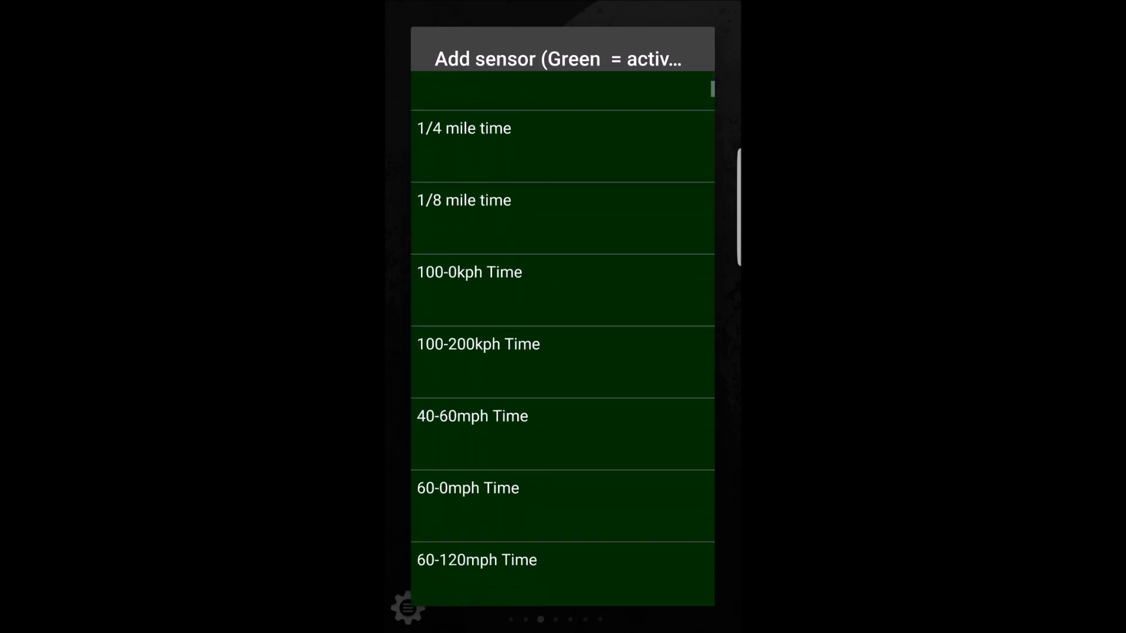
scroll("down", 3)
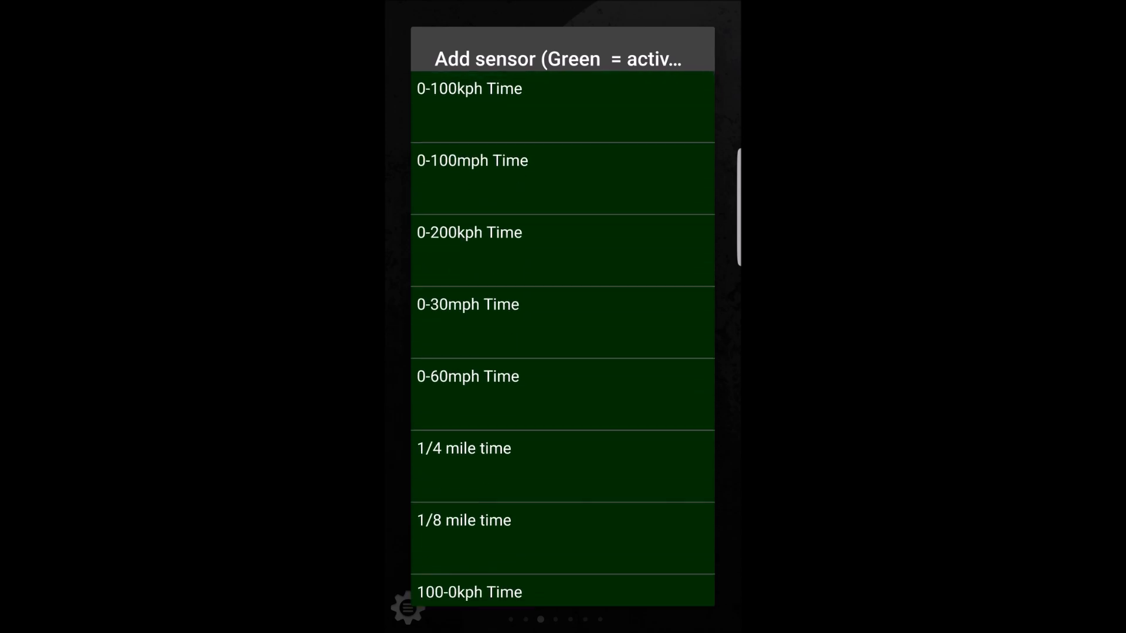
scroll("down", 3)
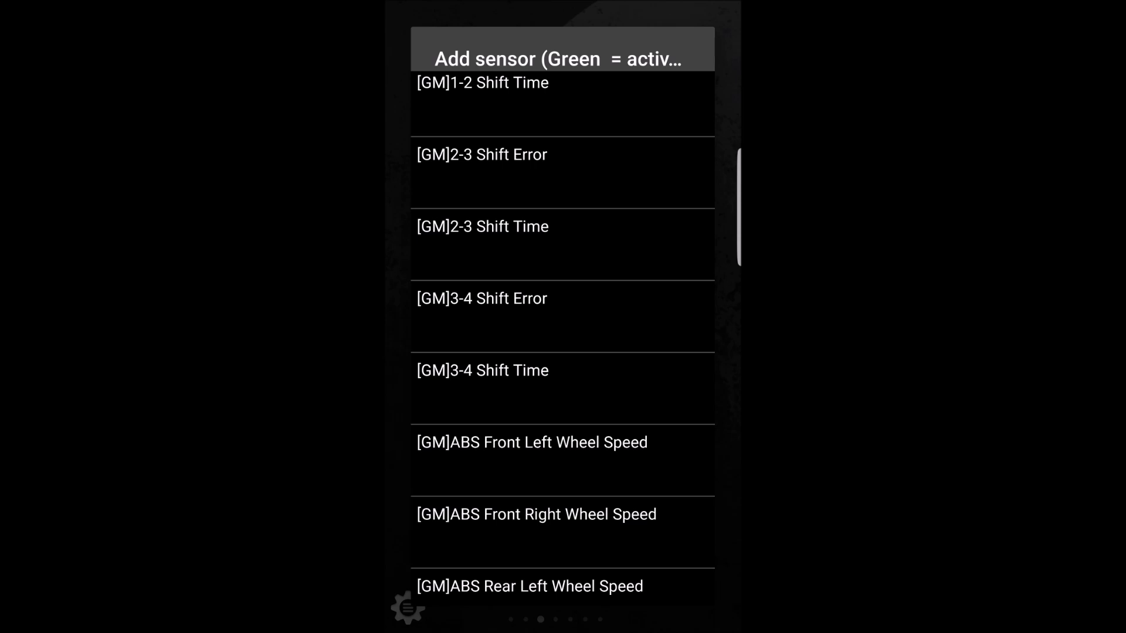
scroll("down", 3)
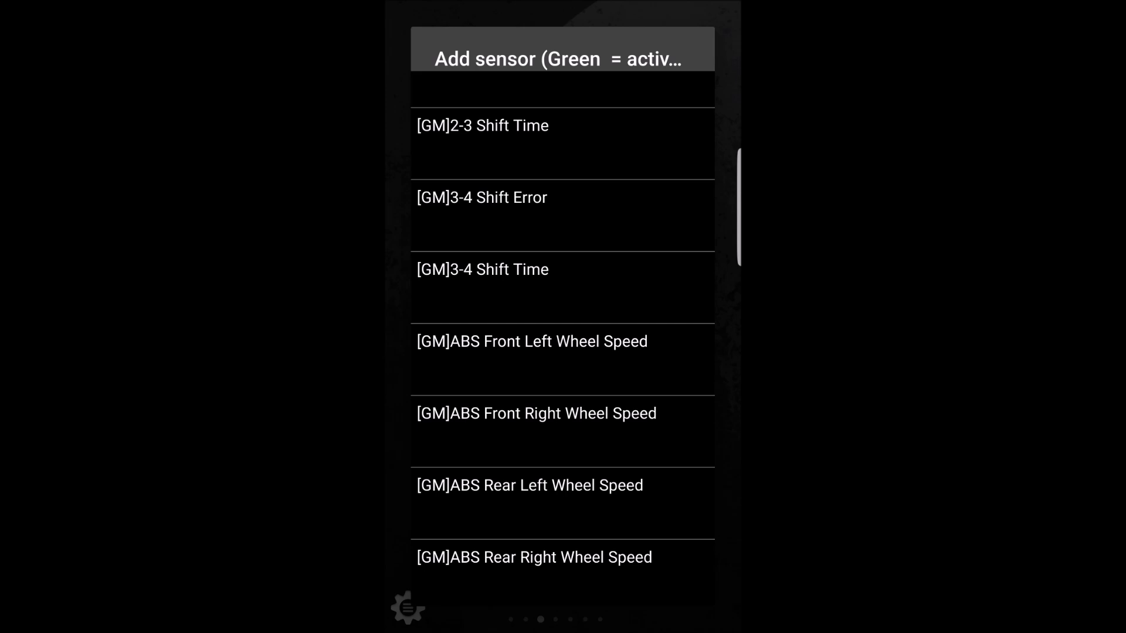
scroll("down", 3)
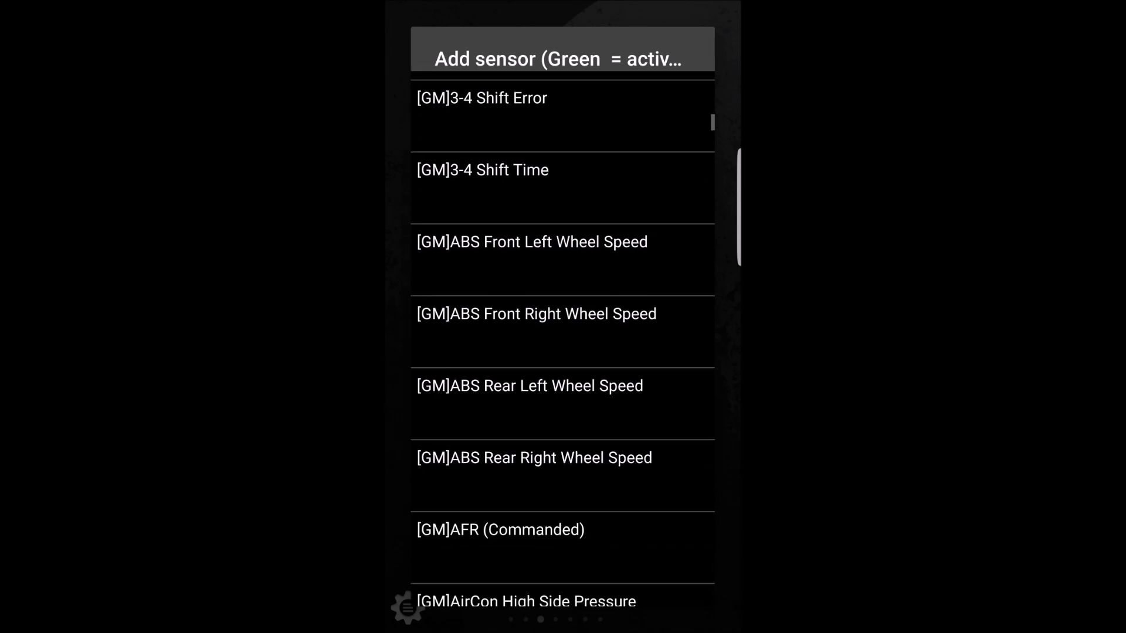
scroll("down", 3)
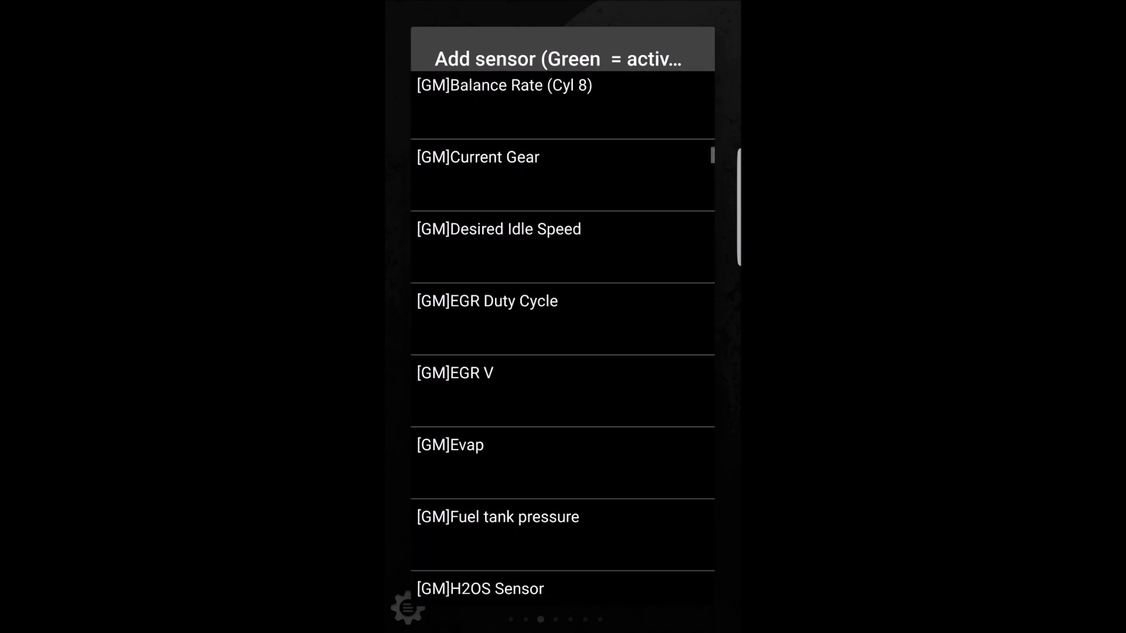
scroll("down", 3)
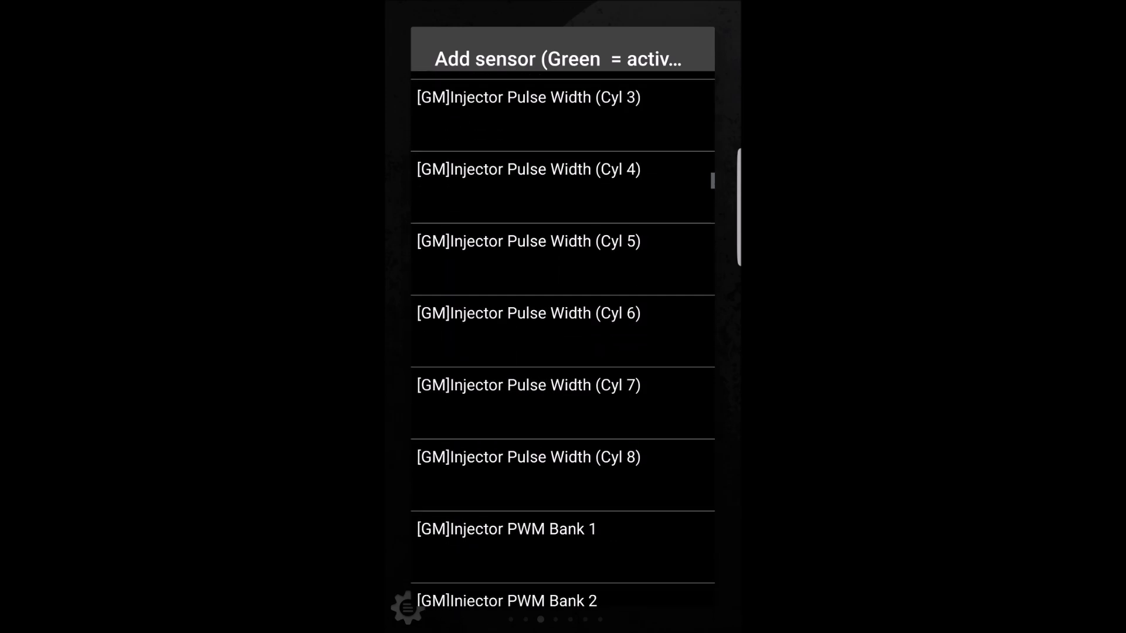
scroll("down", 3)
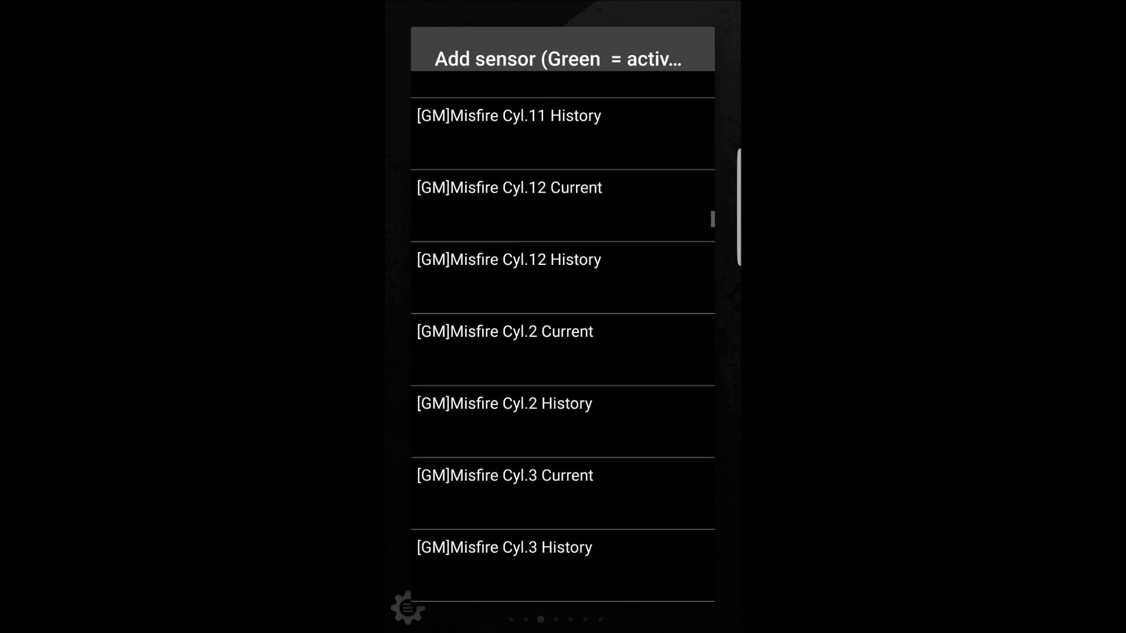
scroll("down", 3)
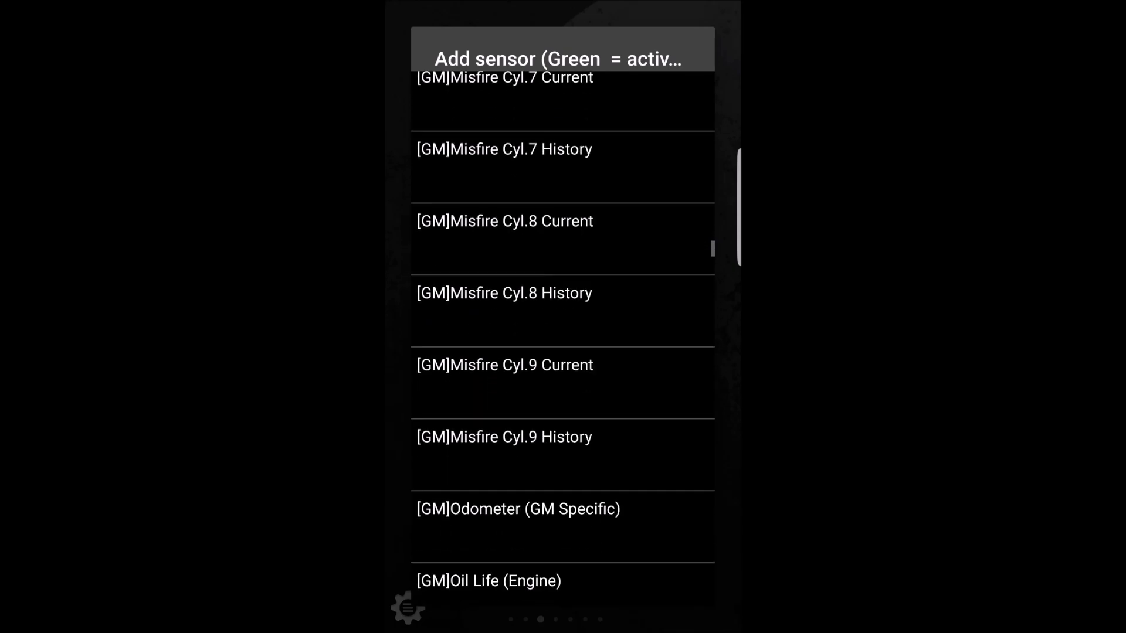
scroll("down", 3)
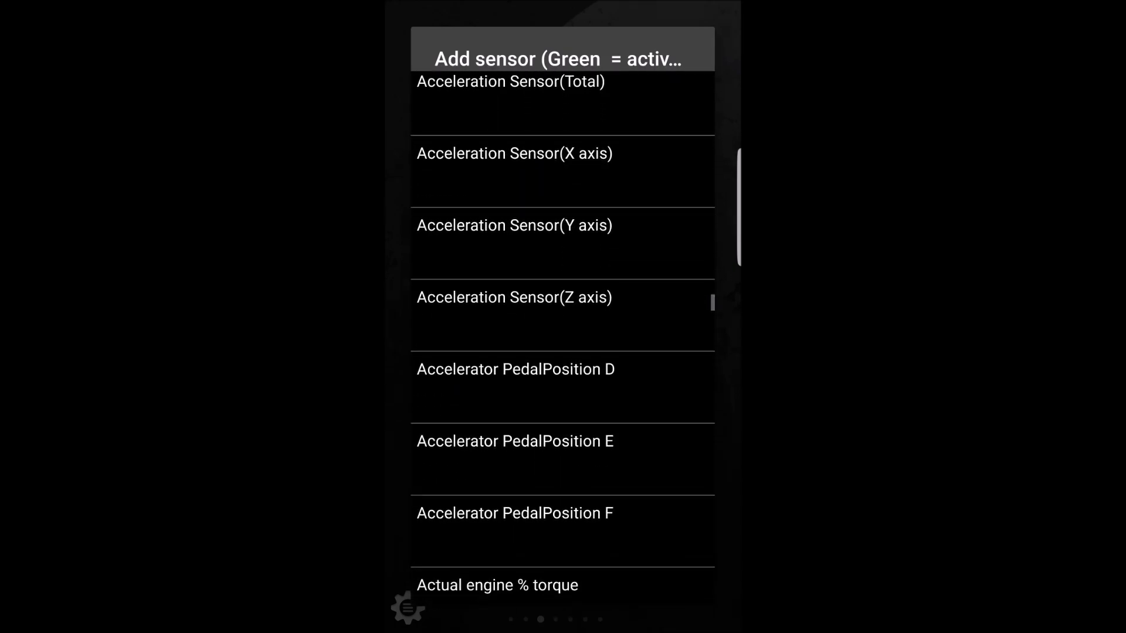
scroll("down", 3)
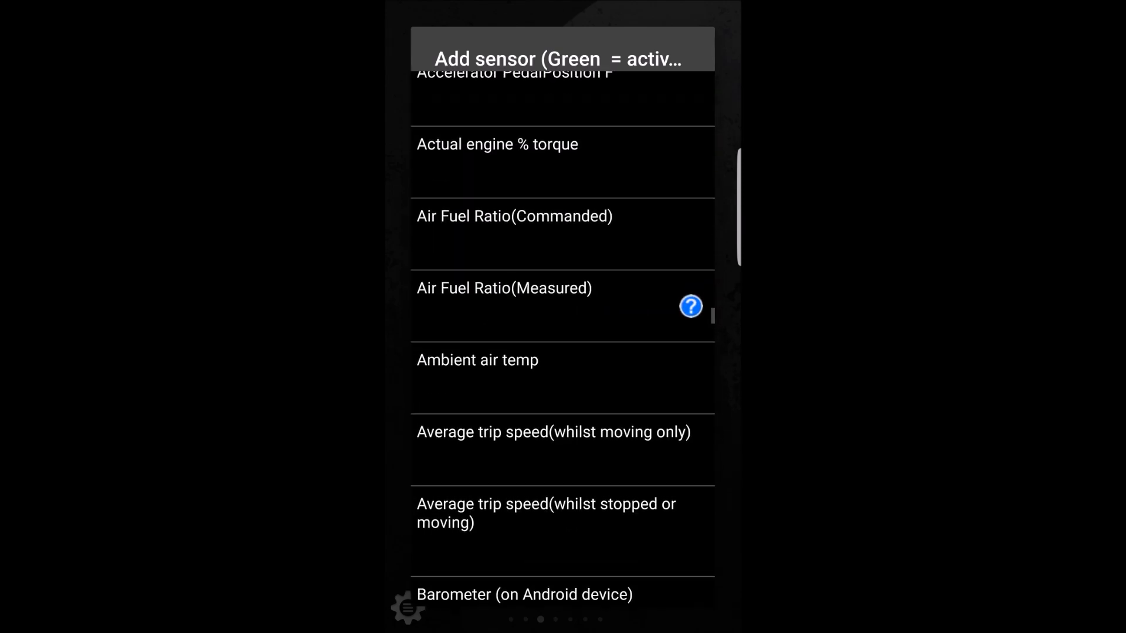
left_click(546, 512)
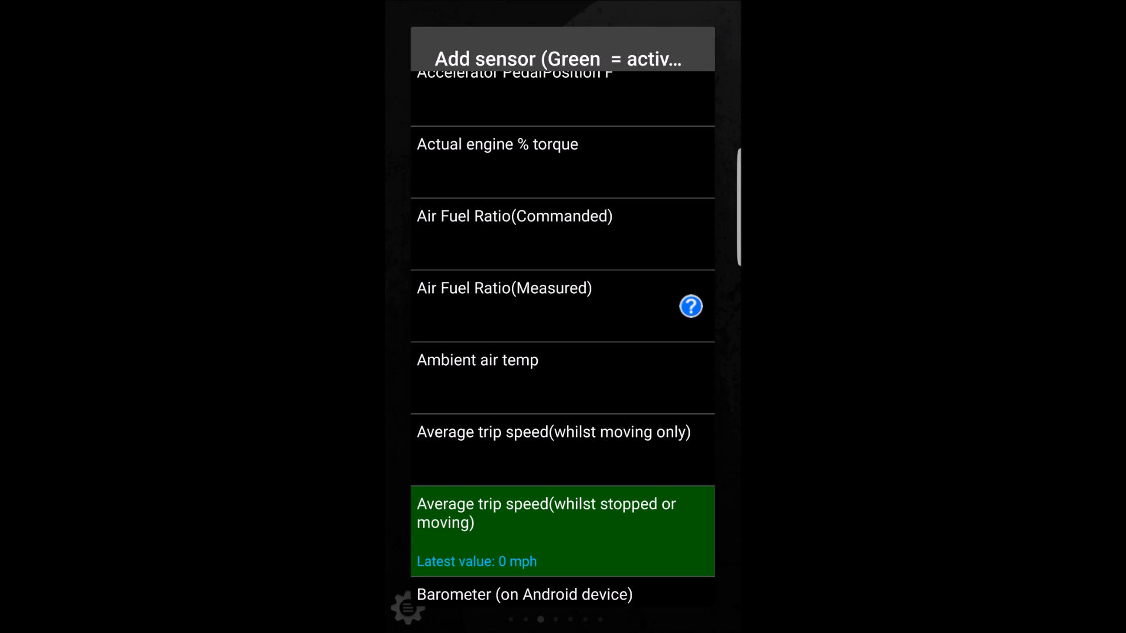
scroll("down", 3)
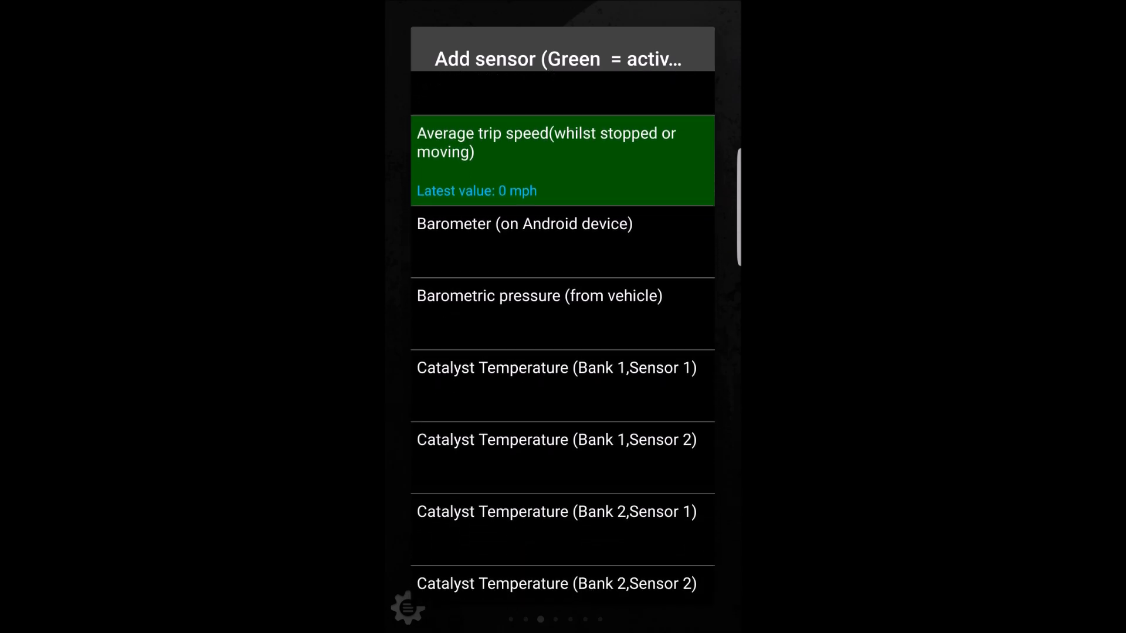
scroll("down", 3)
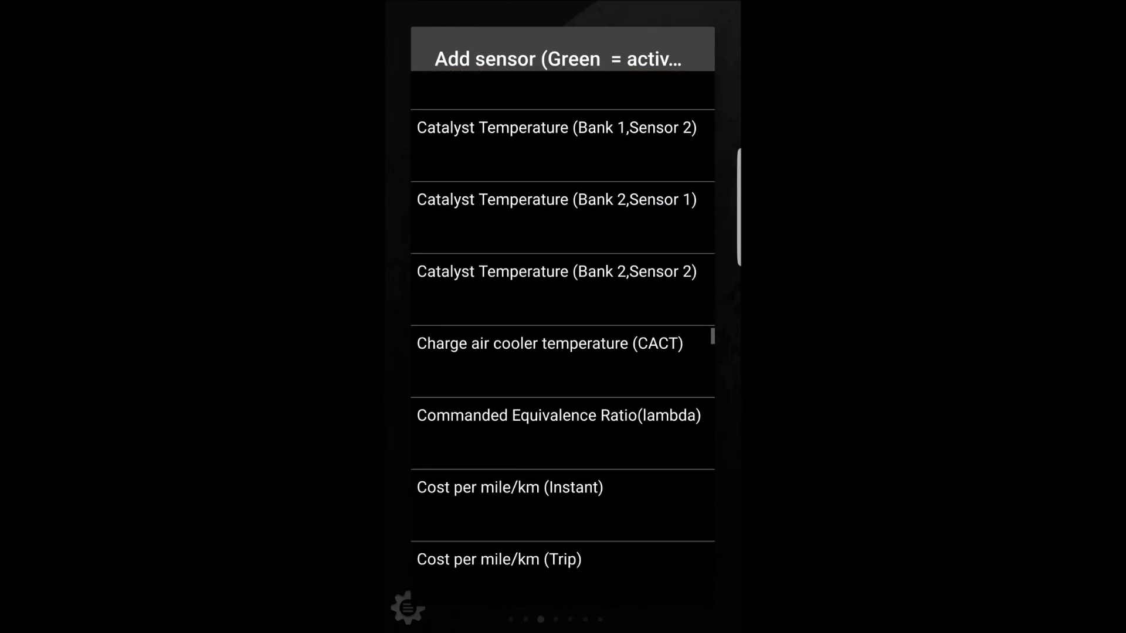
scroll("down", 3)
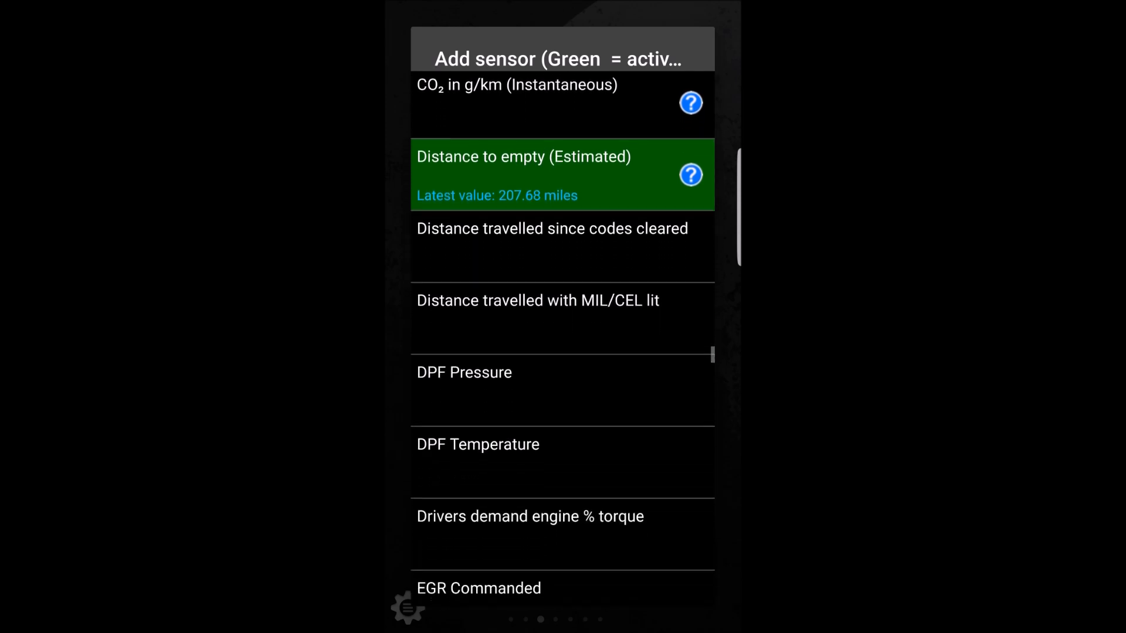
scroll("down", 3)
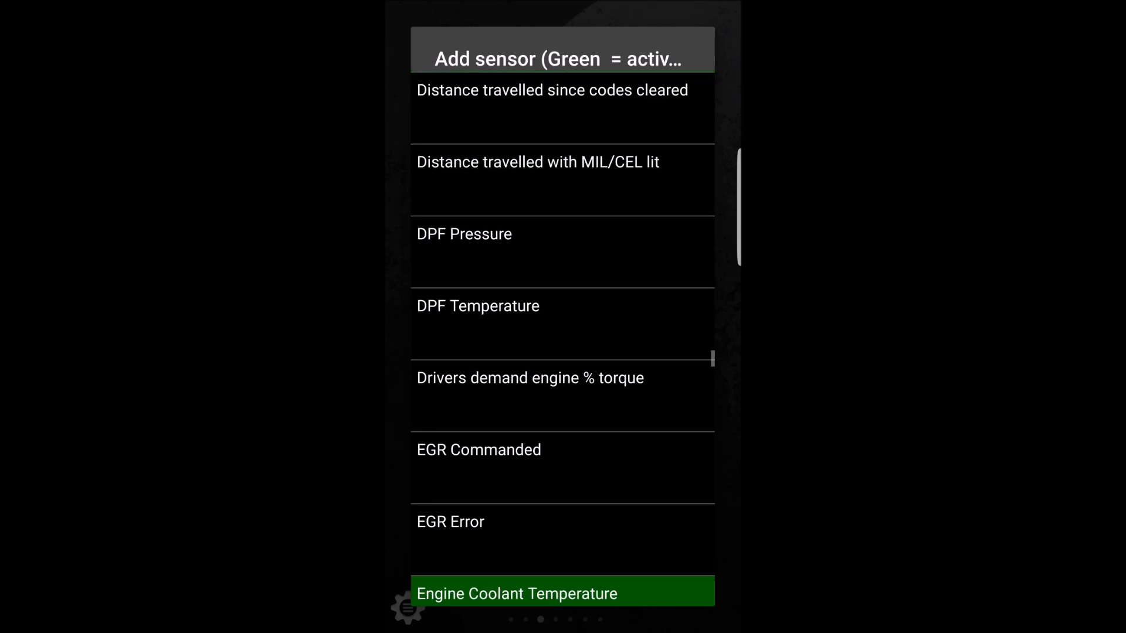
scroll("down", 3)
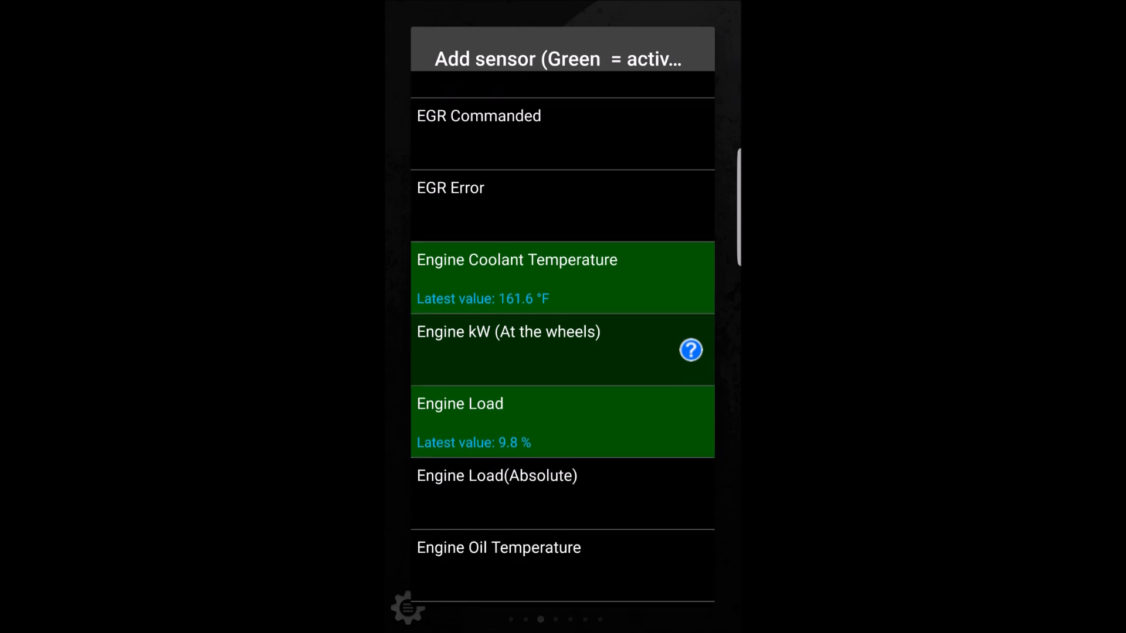
scroll("down", 3)
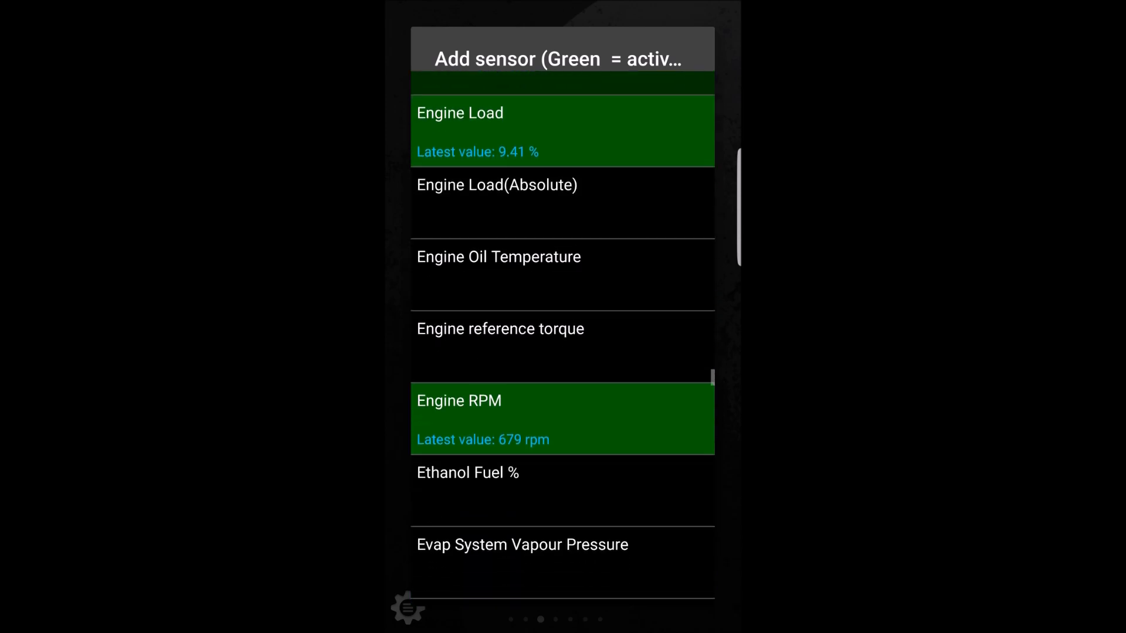
scroll("down", 3)
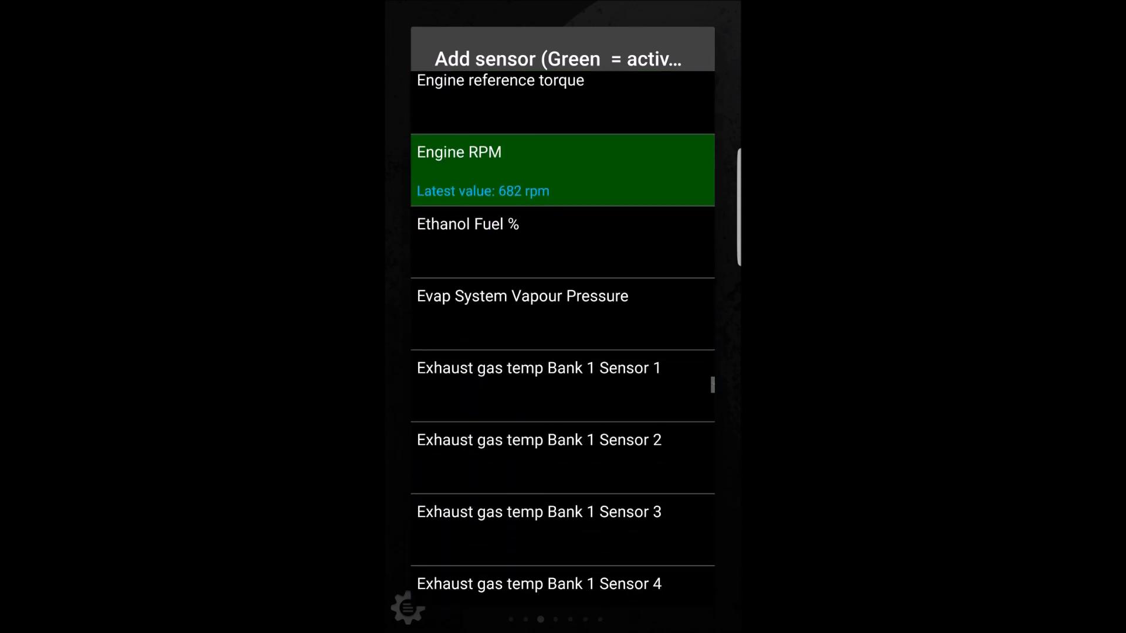
scroll("down", 3)
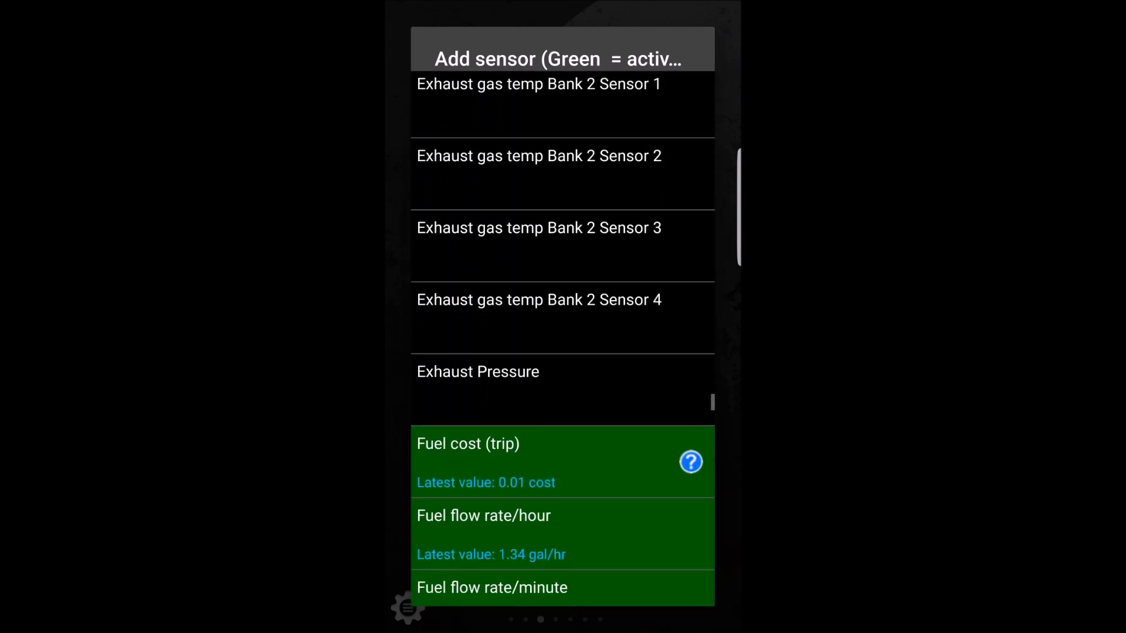
scroll("down", 3)
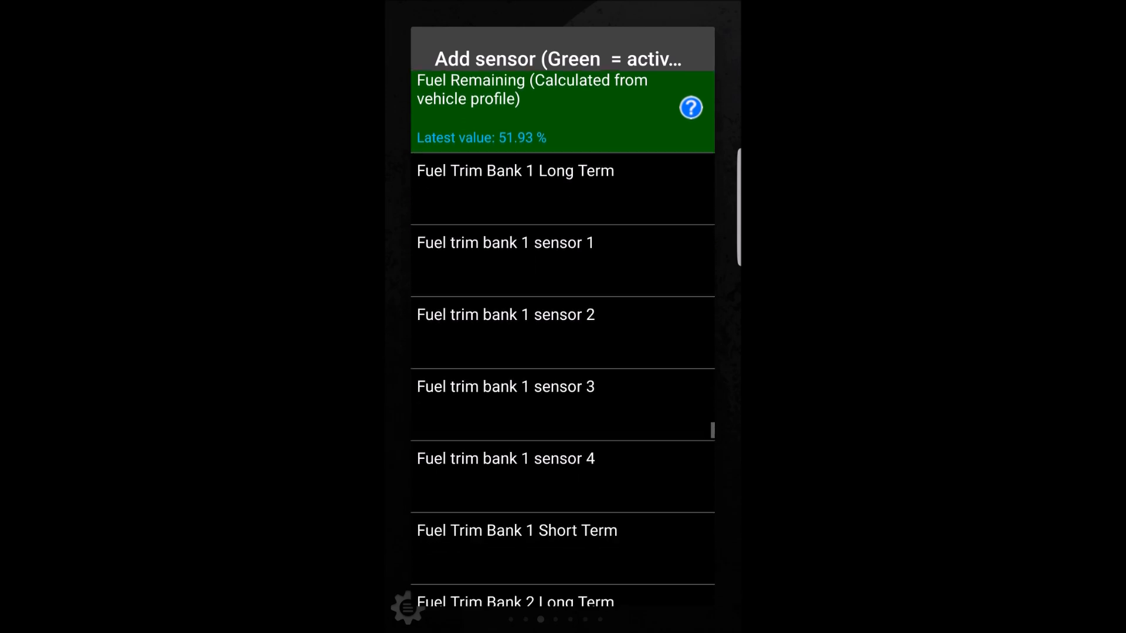
scroll("down", 3)
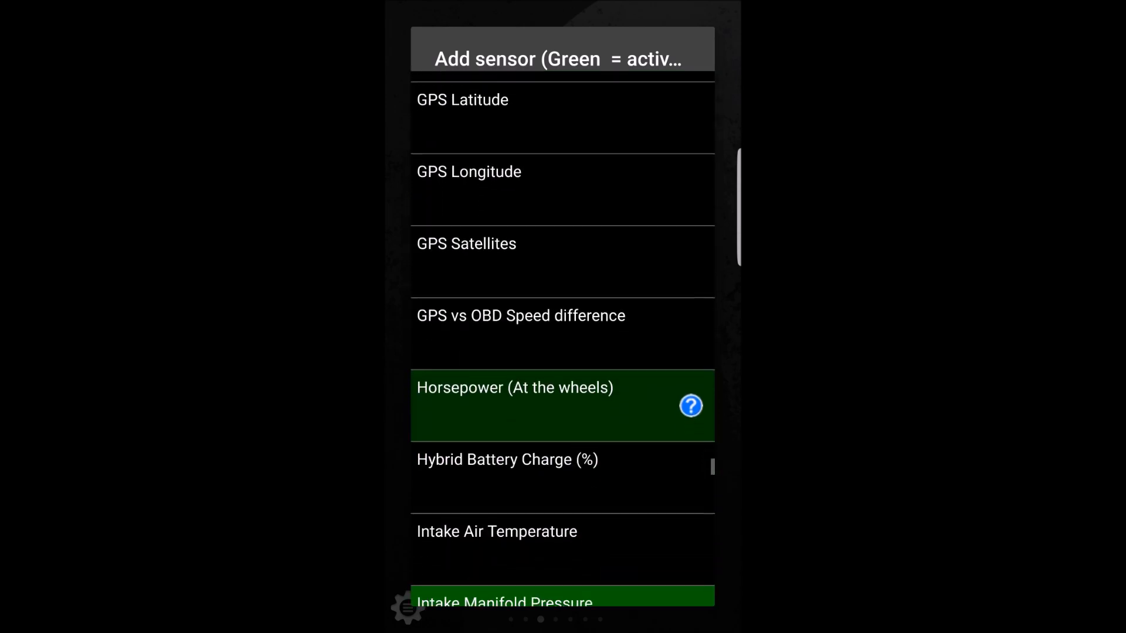
scroll("down", 3)
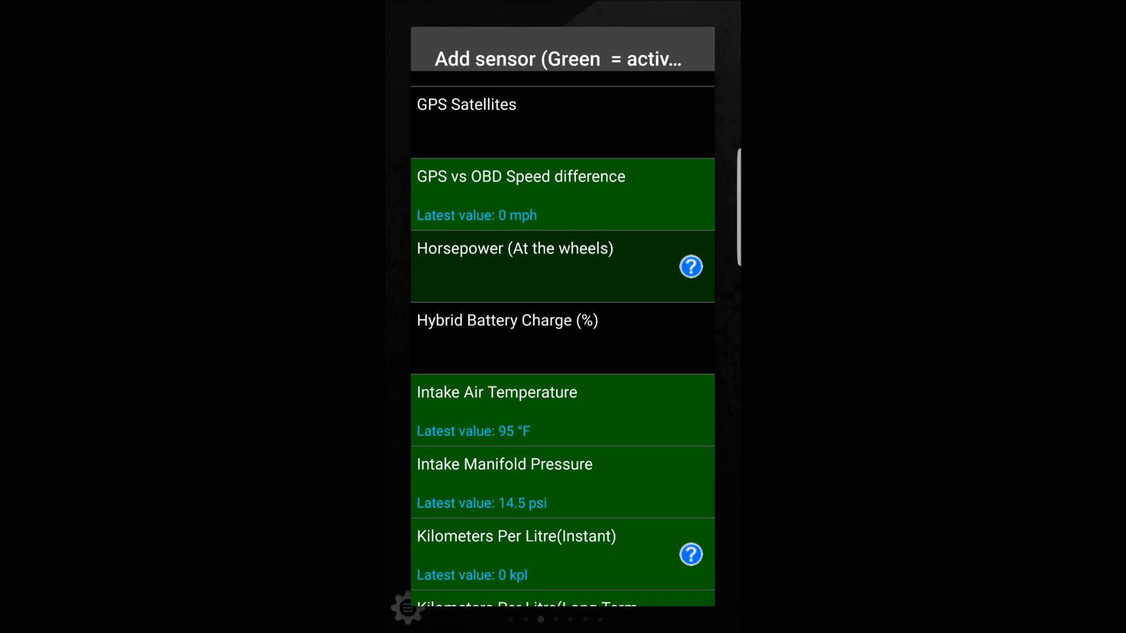
scroll("down", 3)
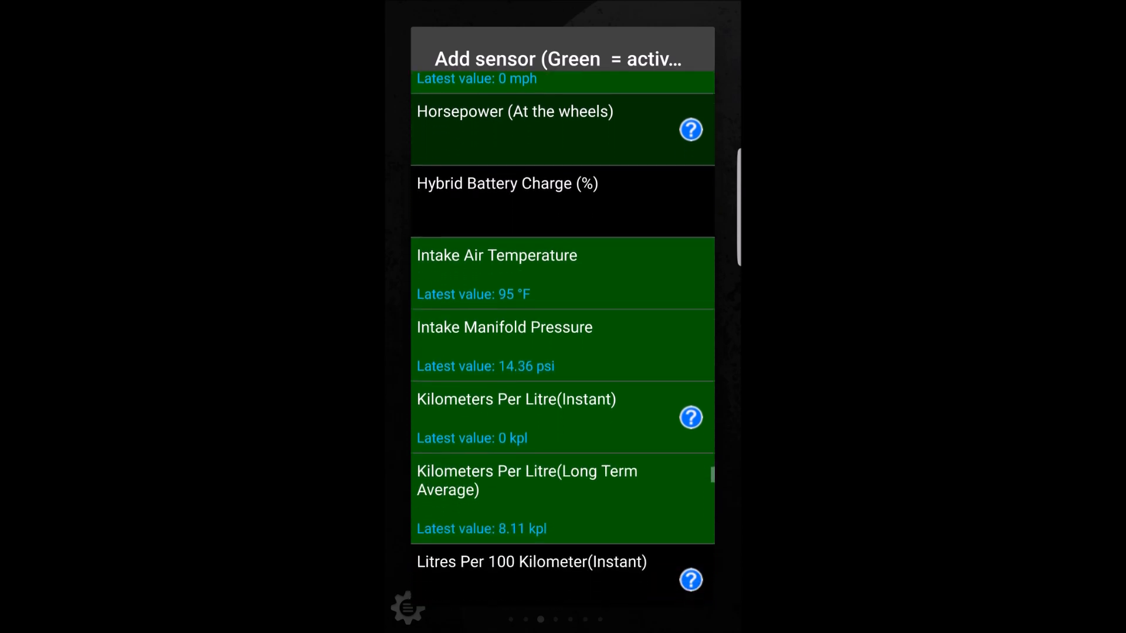
scroll("down", 3)
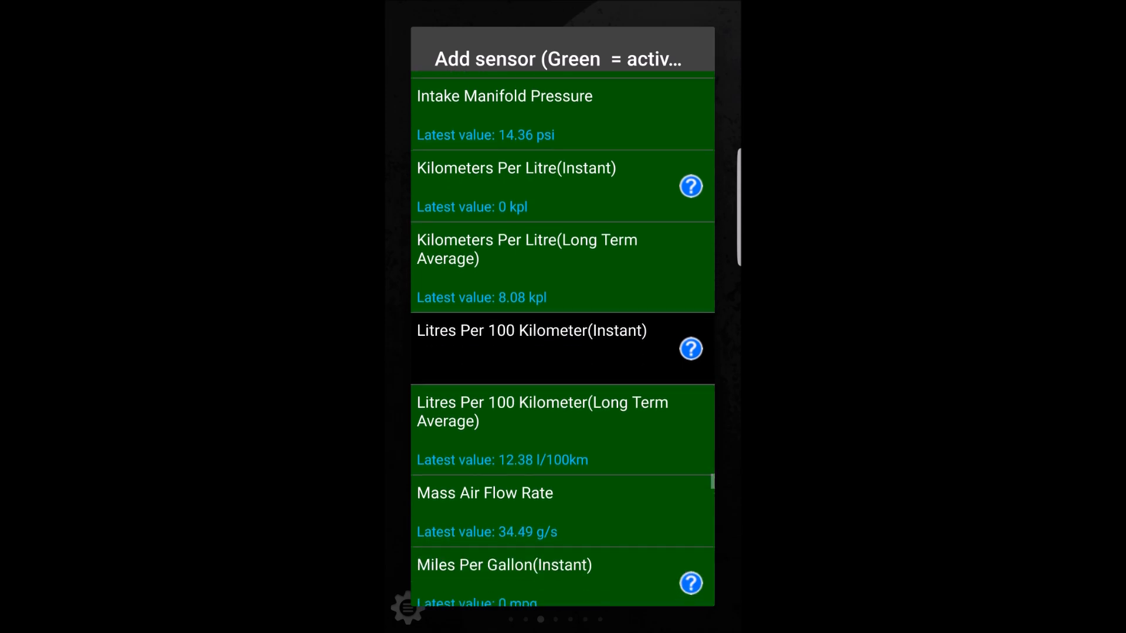
scroll("down", 3)
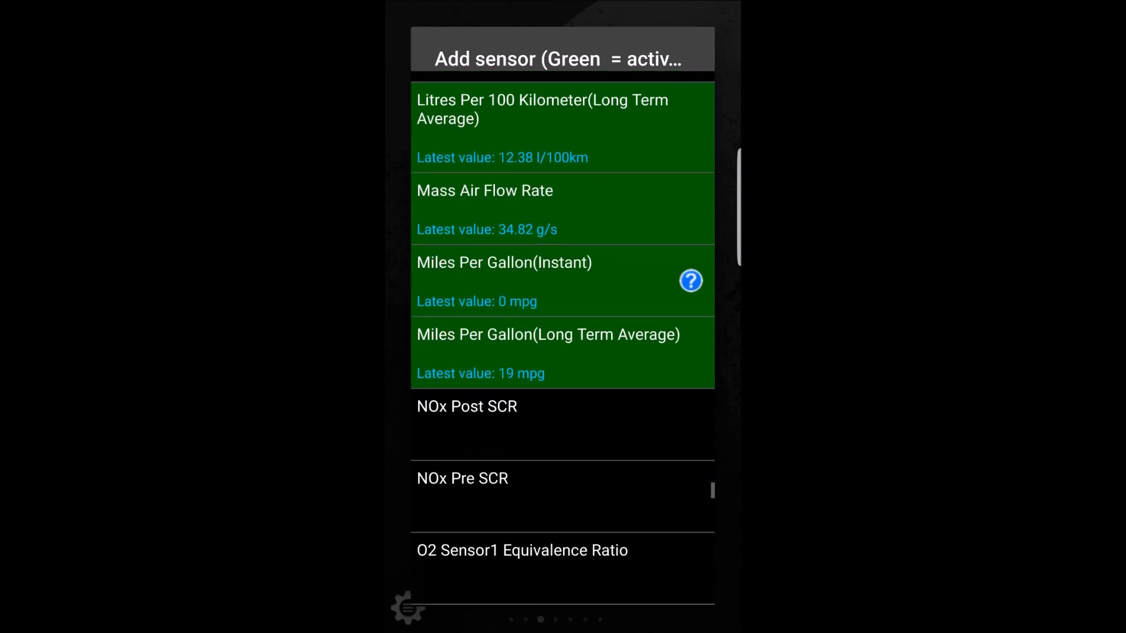
scroll("down", 3)
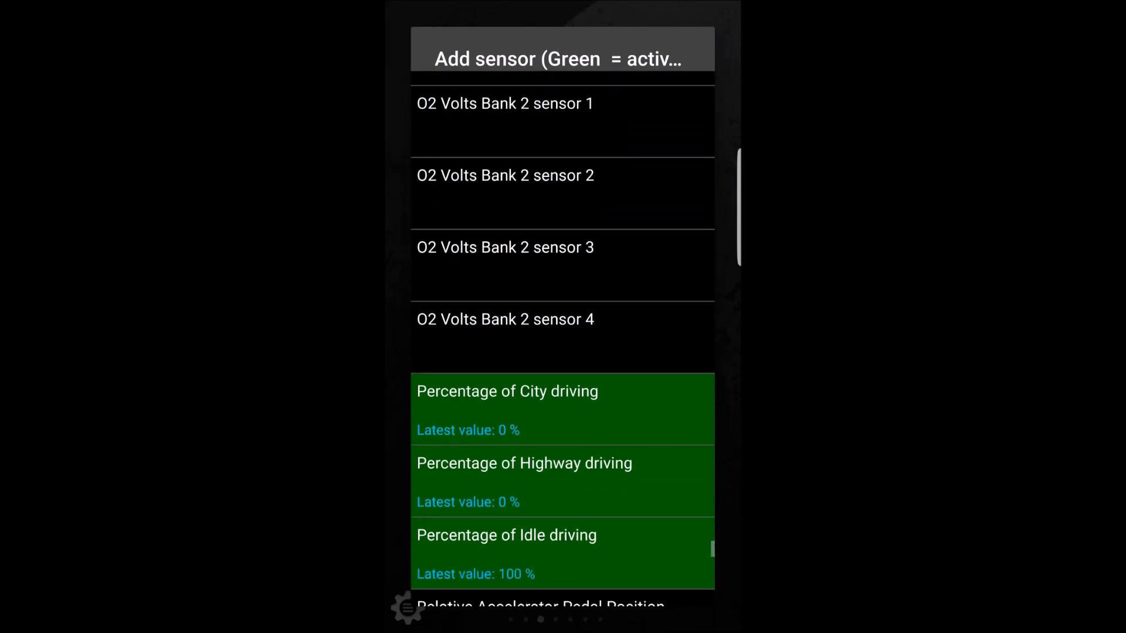
scroll("down", 3)
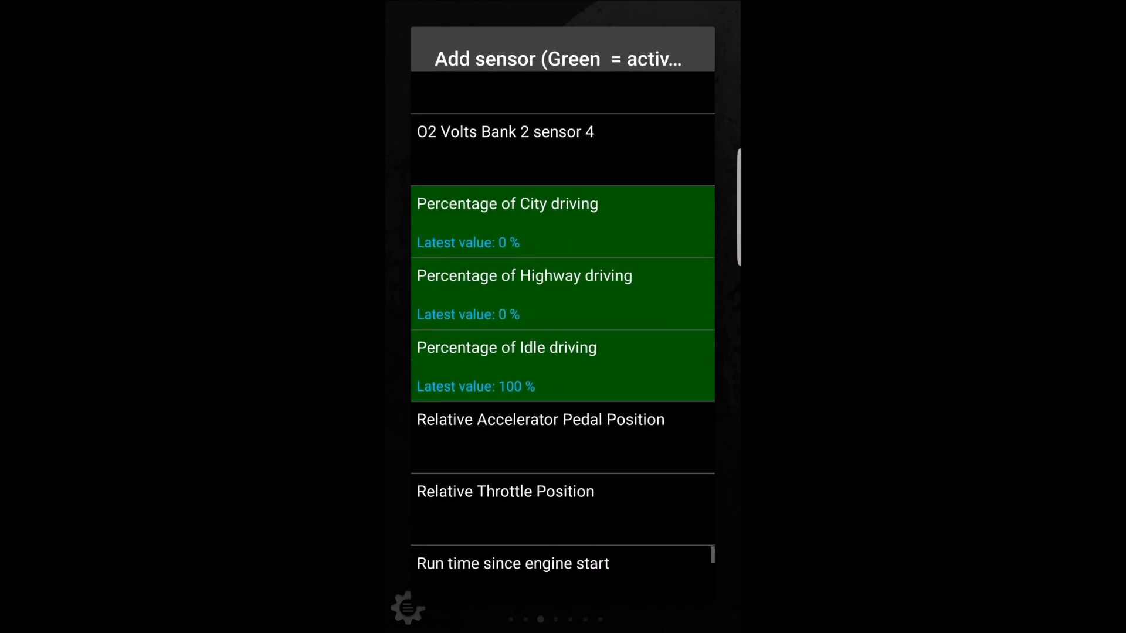
scroll("down", 3)
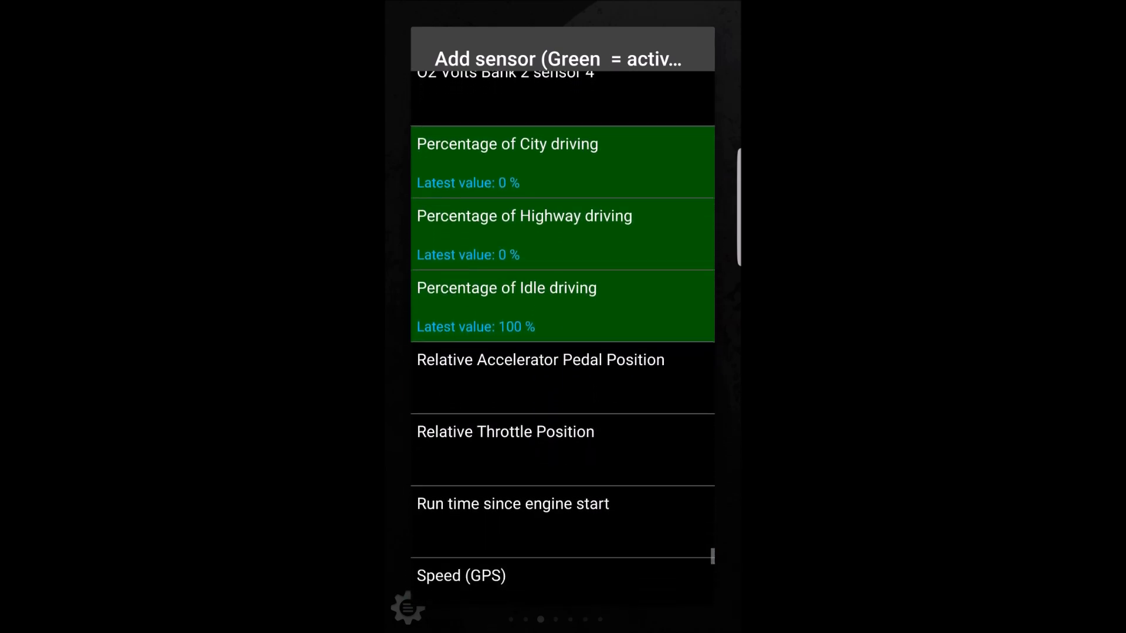
scroll("down", 3)
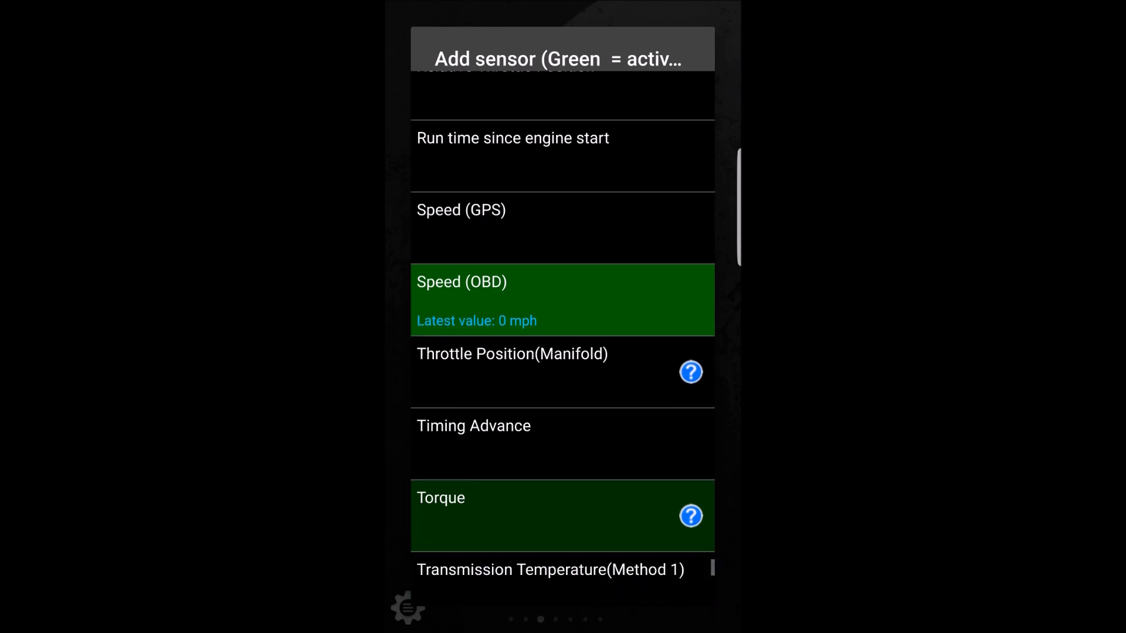
scroll("down", 3)
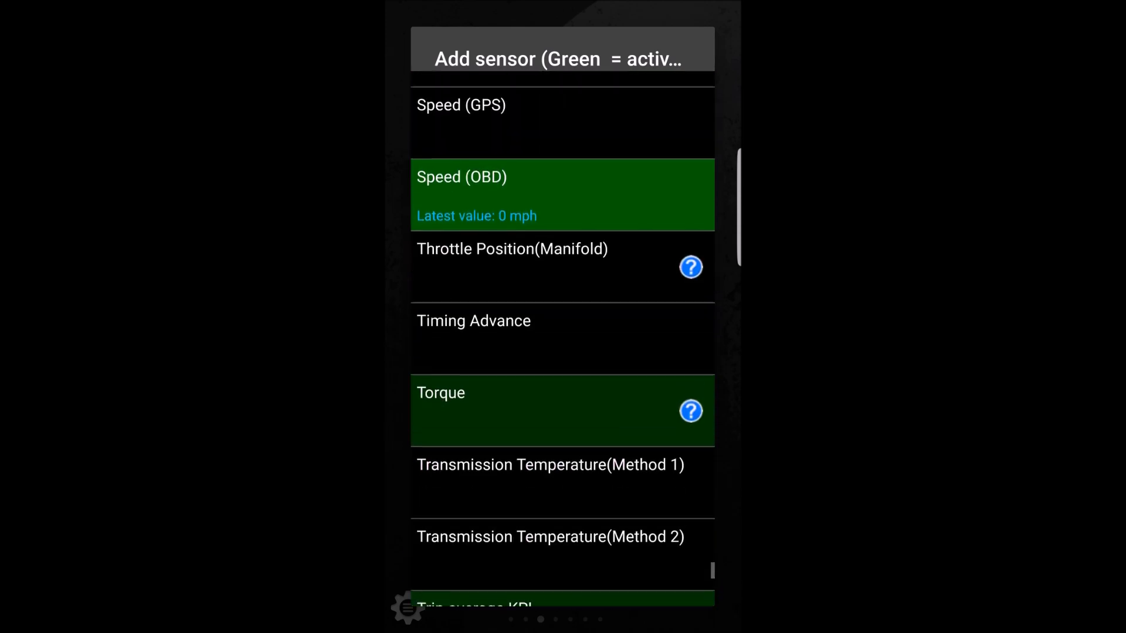
scroll("down", 3)
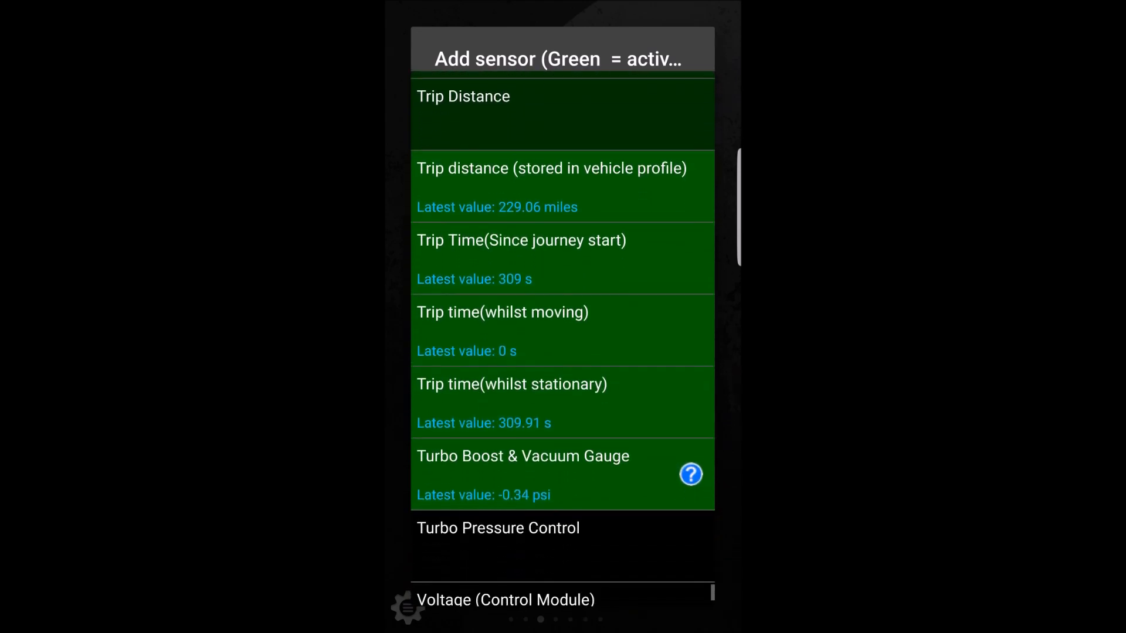
Place a Turbo Boost & Vacuum gauge on the dashboard, reading -0.3 psi
scroll("down", 3)
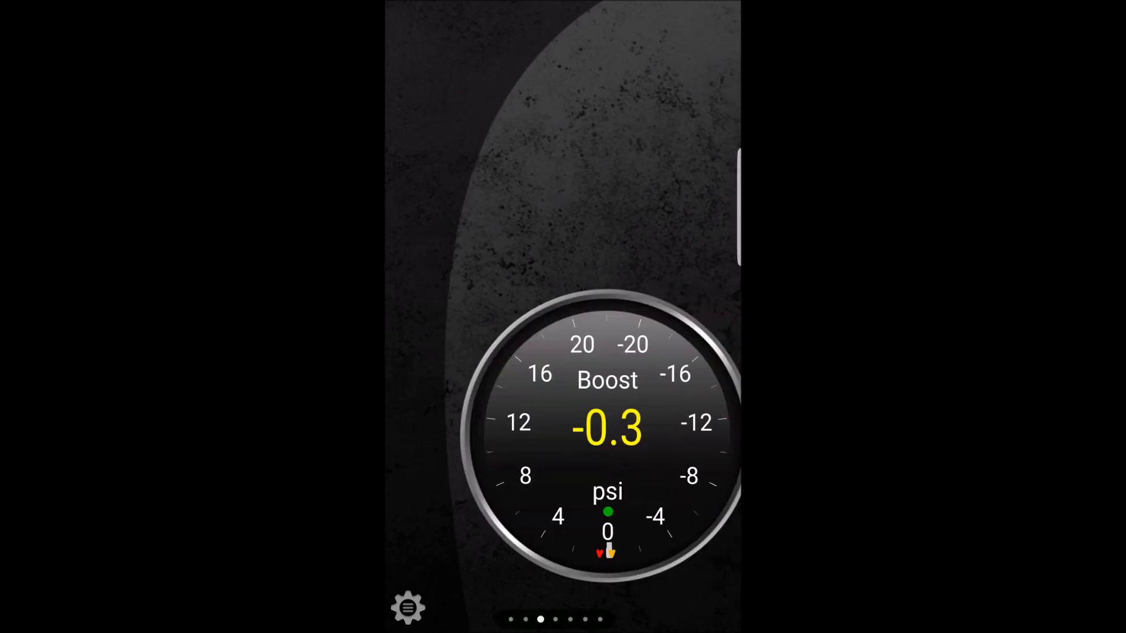
Return from the dashboard to the Torque home screen with the Revs gauge idling near 680 rpm
scroll("left", 3)
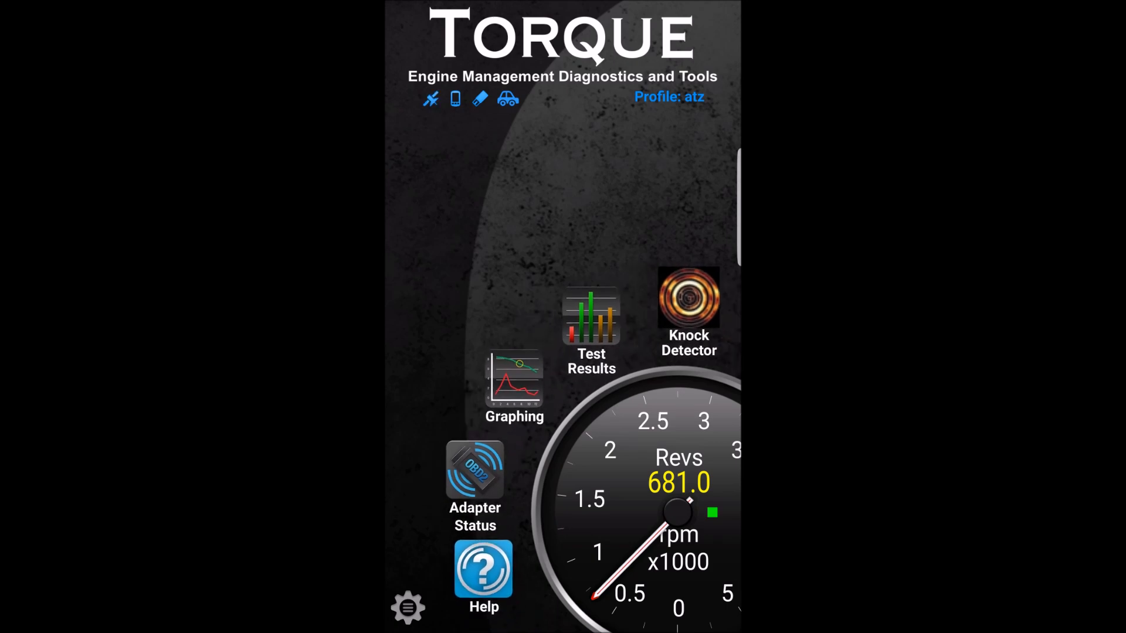
scroll("down", 3)
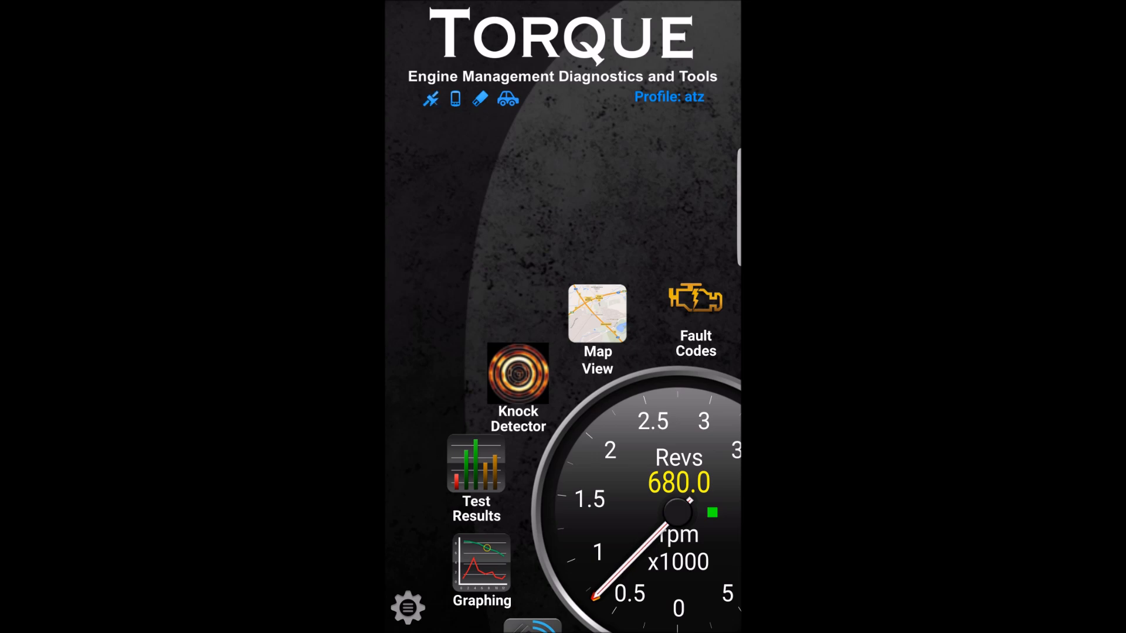
left_click(430, 98)
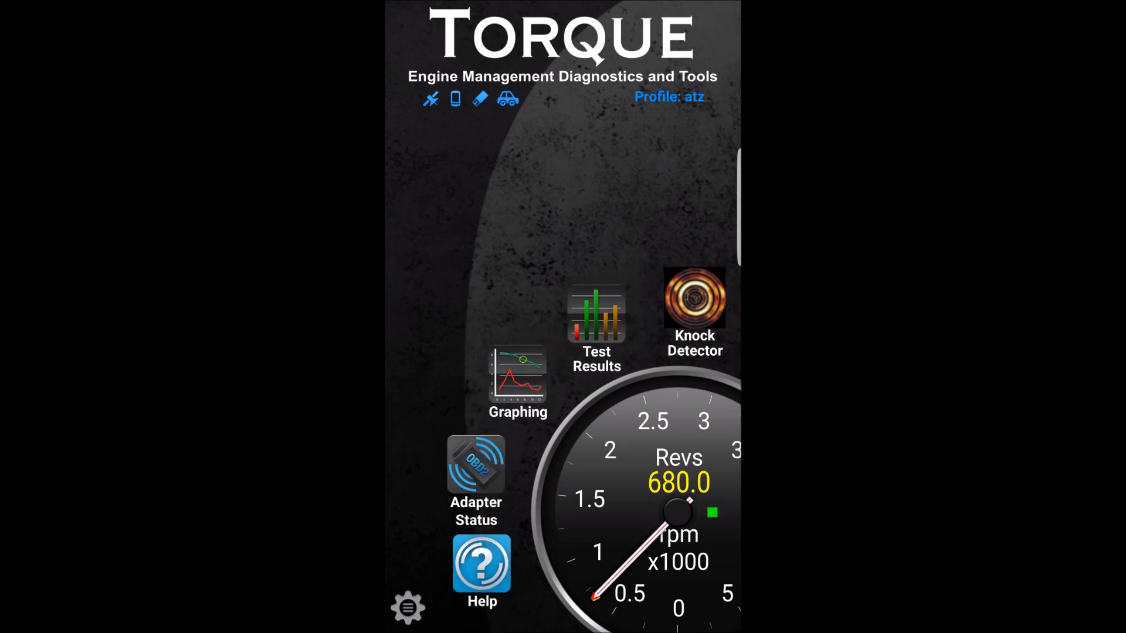
scroll("down", 3)
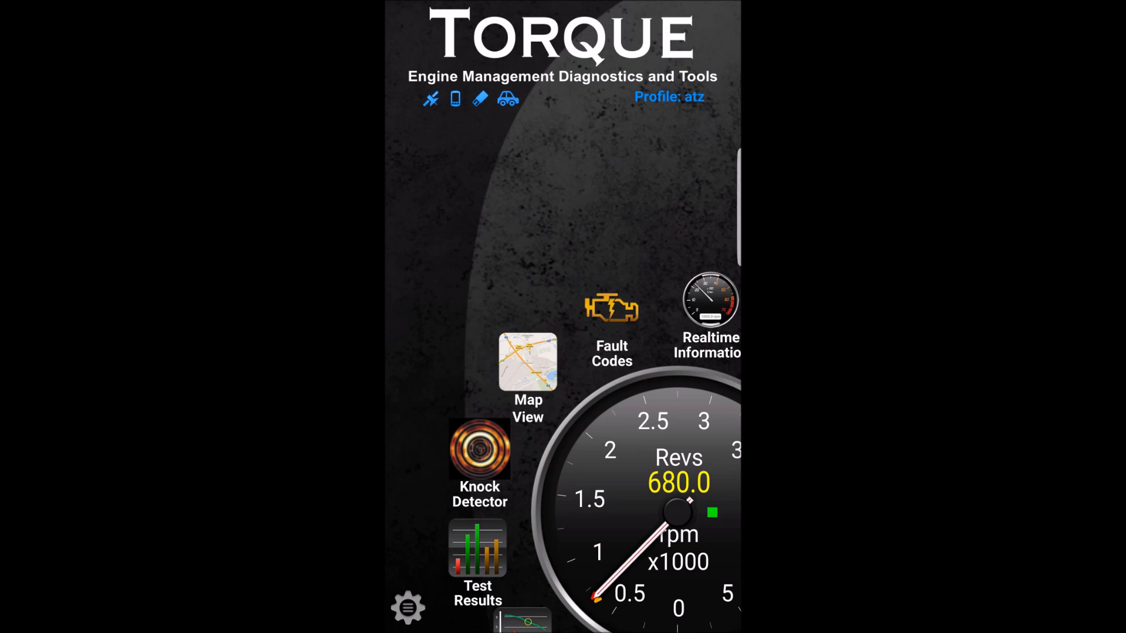
left_click(430, 99)
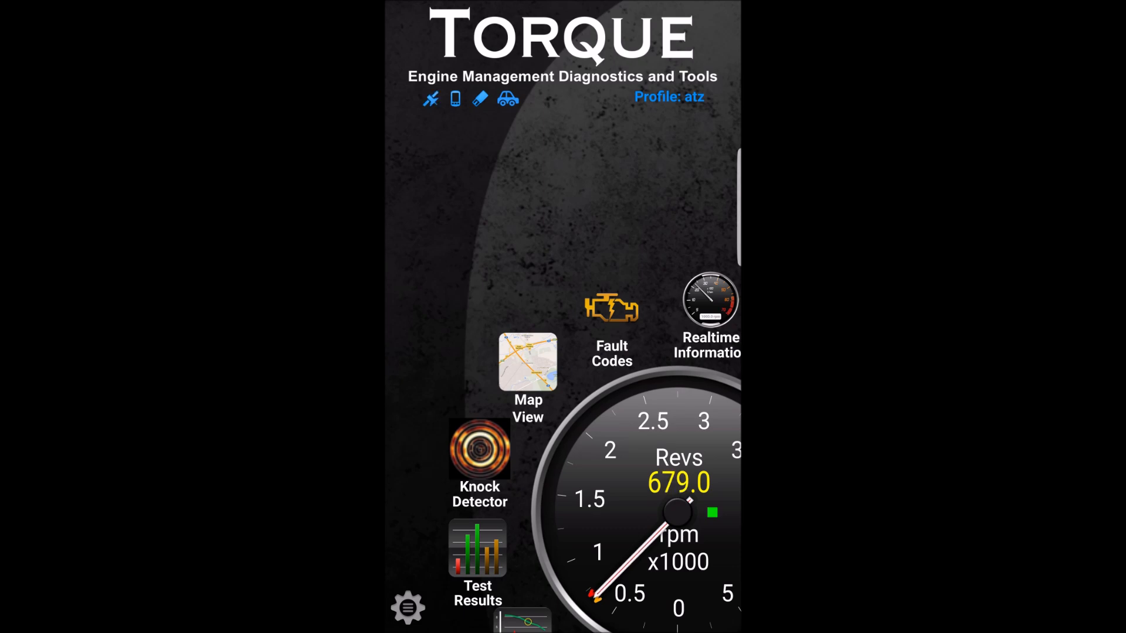
left_click(430, 99)
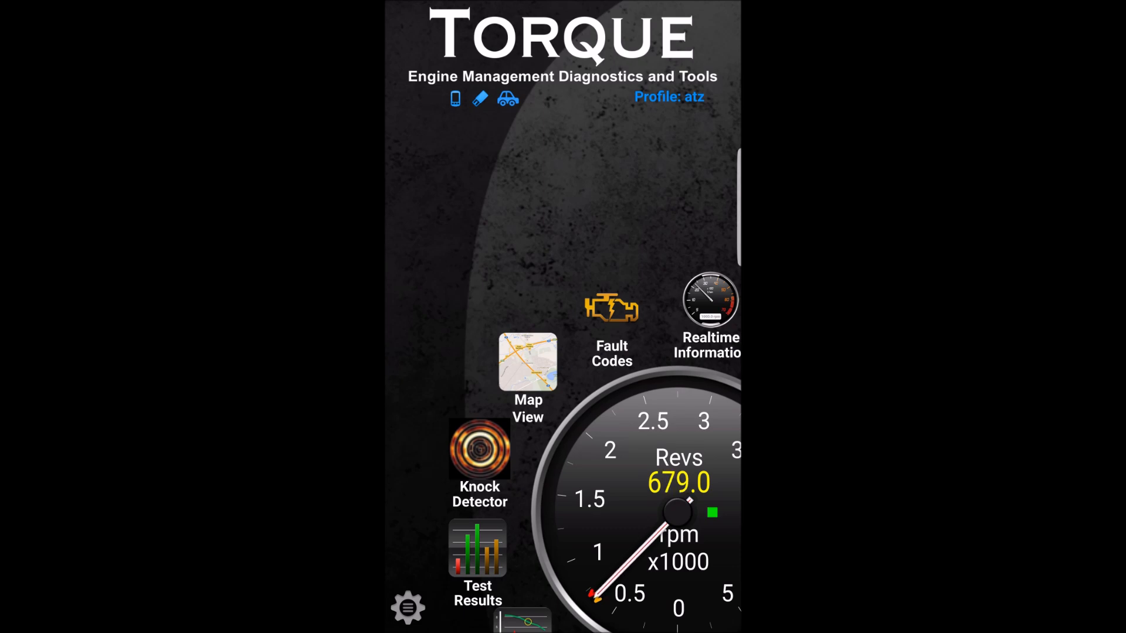